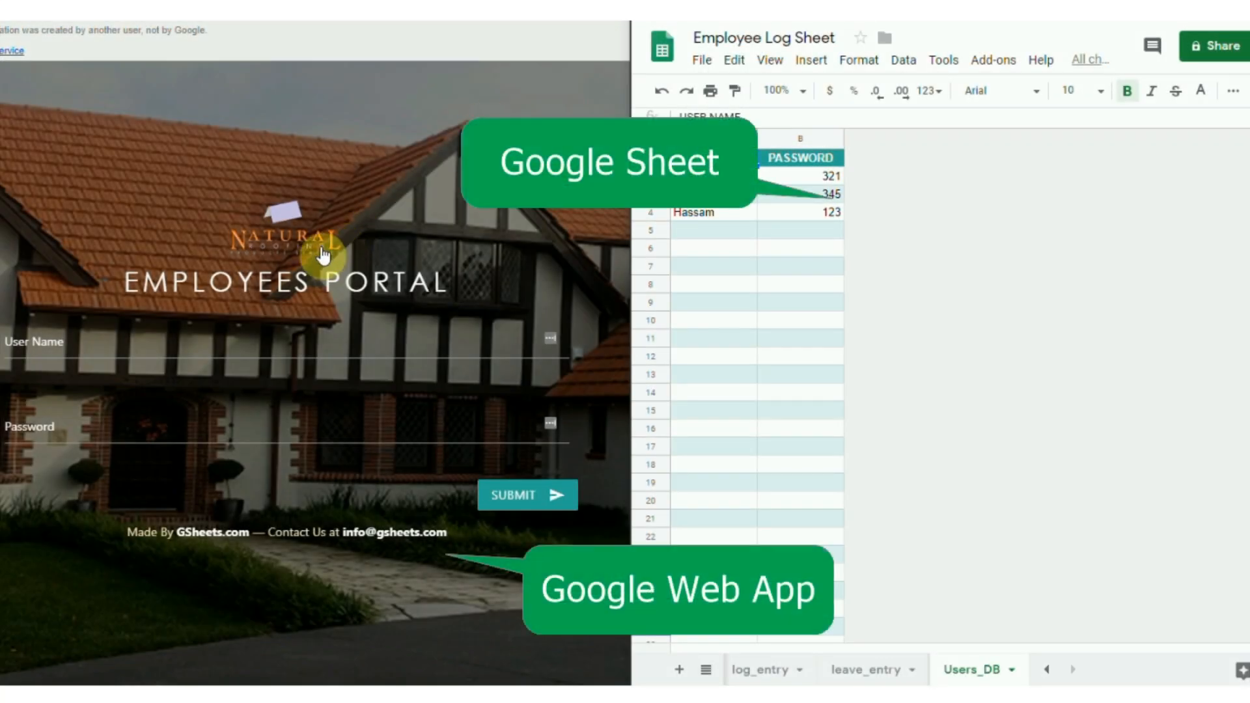
mouse_move(706, 278)
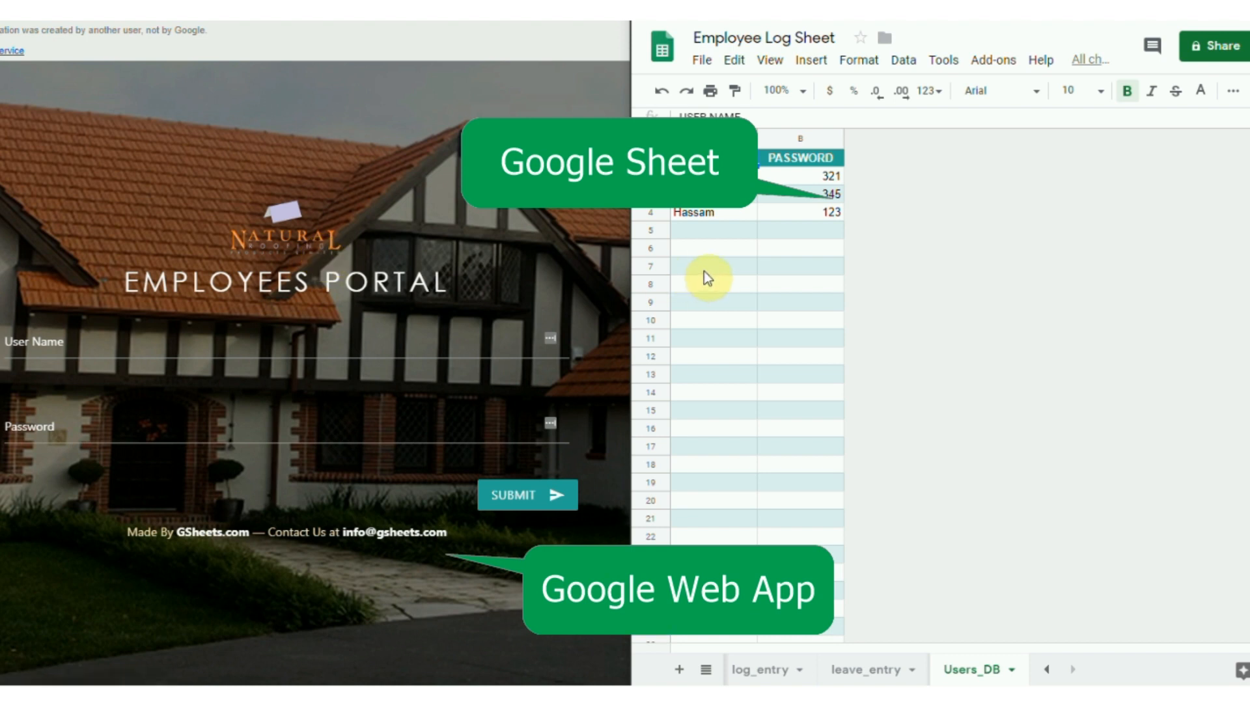
mouse_move(711, 241)
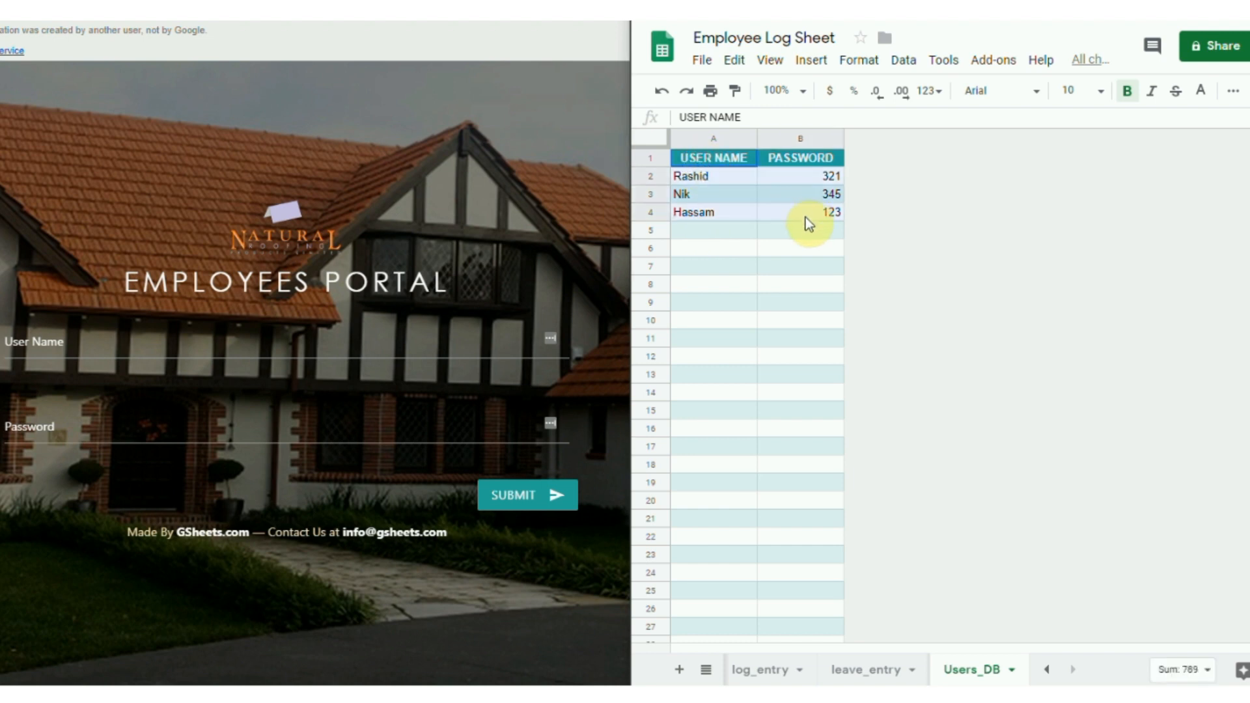
- Enter 'user NAME' in Users_DB cell A5, then sign in to the portal as Hassam
click(712, 230)
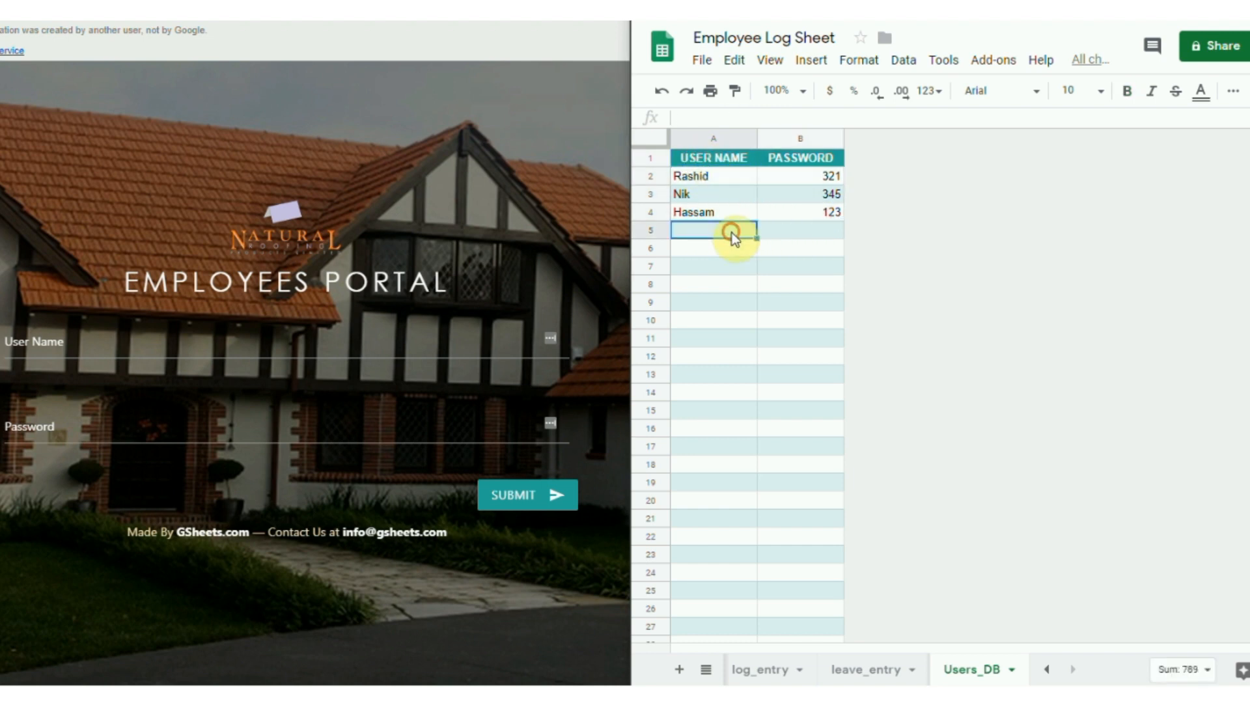
text(user NAME)
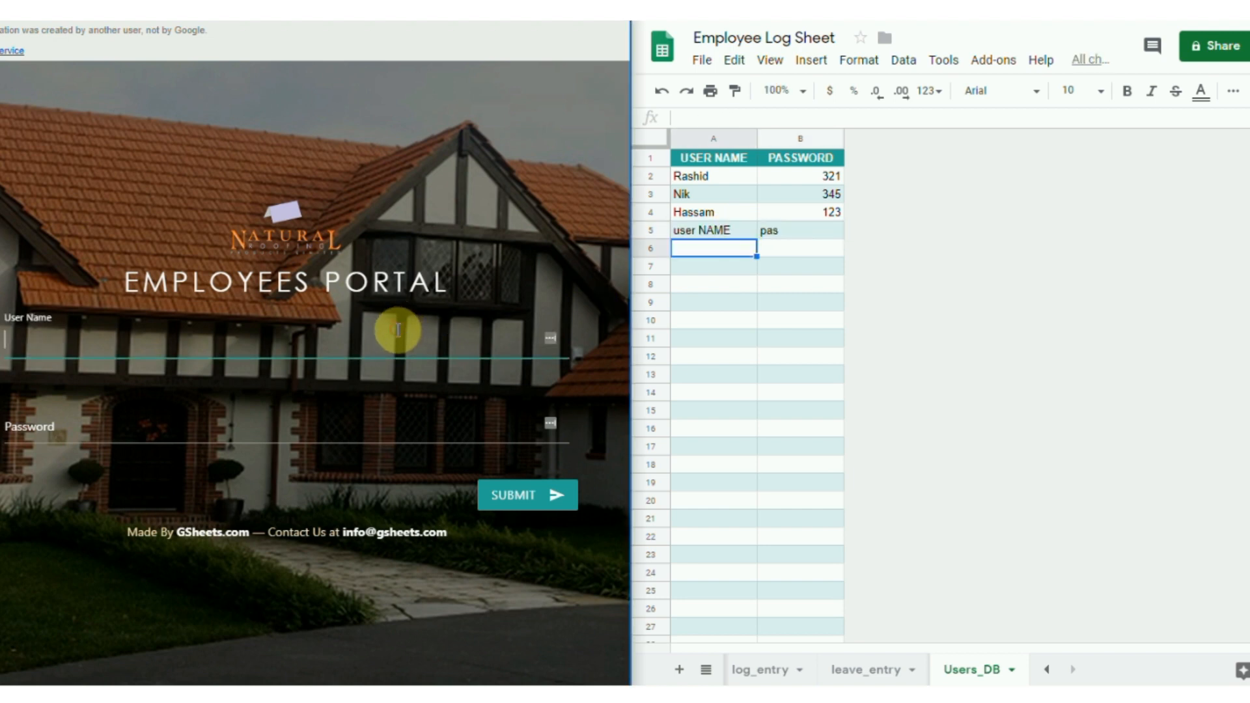
text(Hassam)
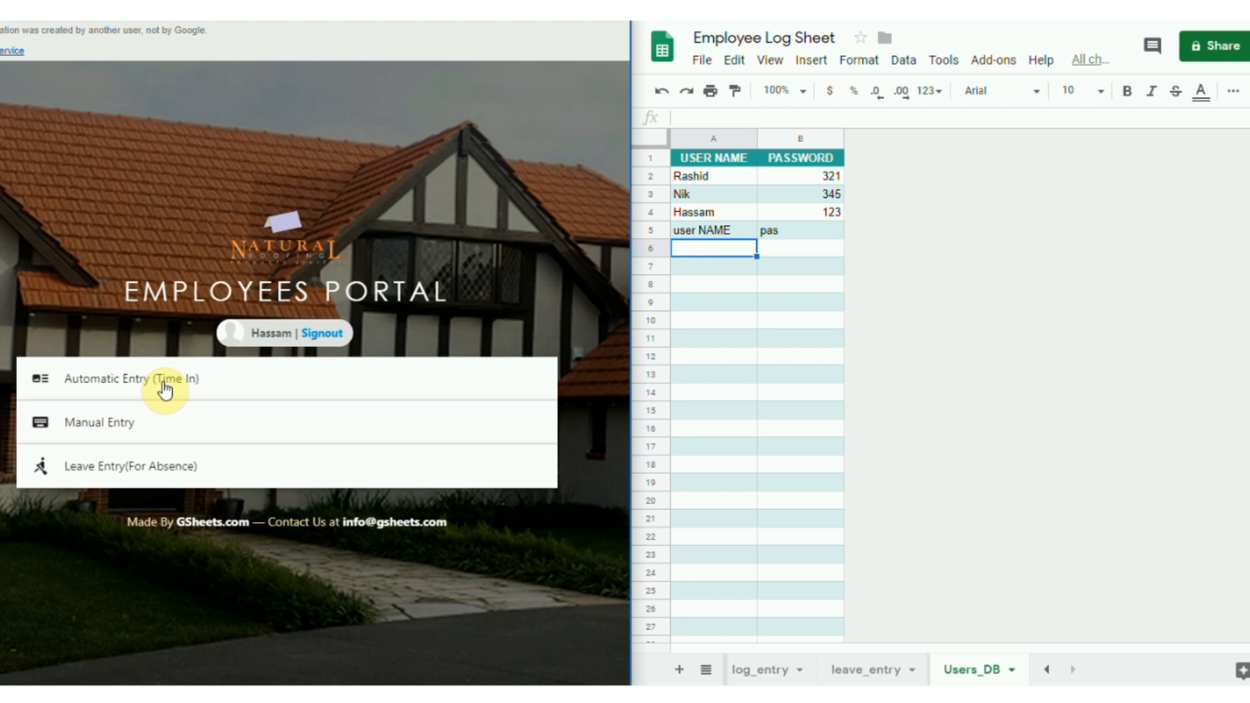
mouse_move(99, 389)
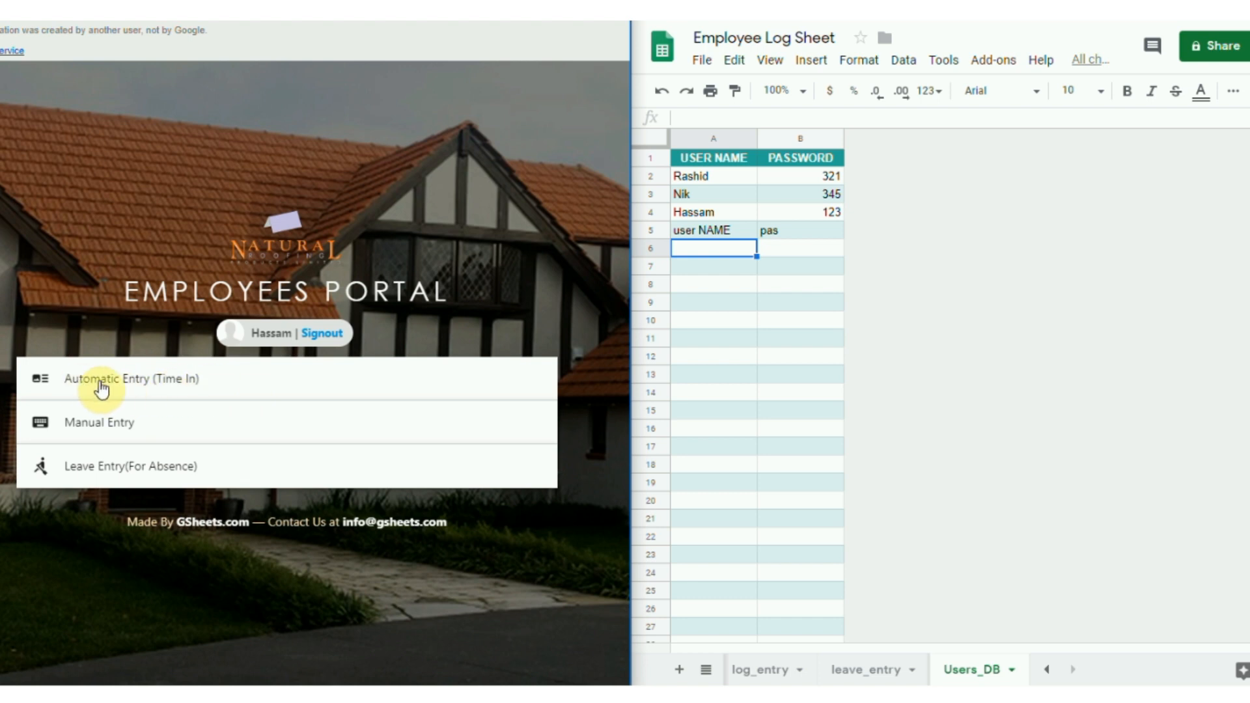
mouse_move(218, 389)
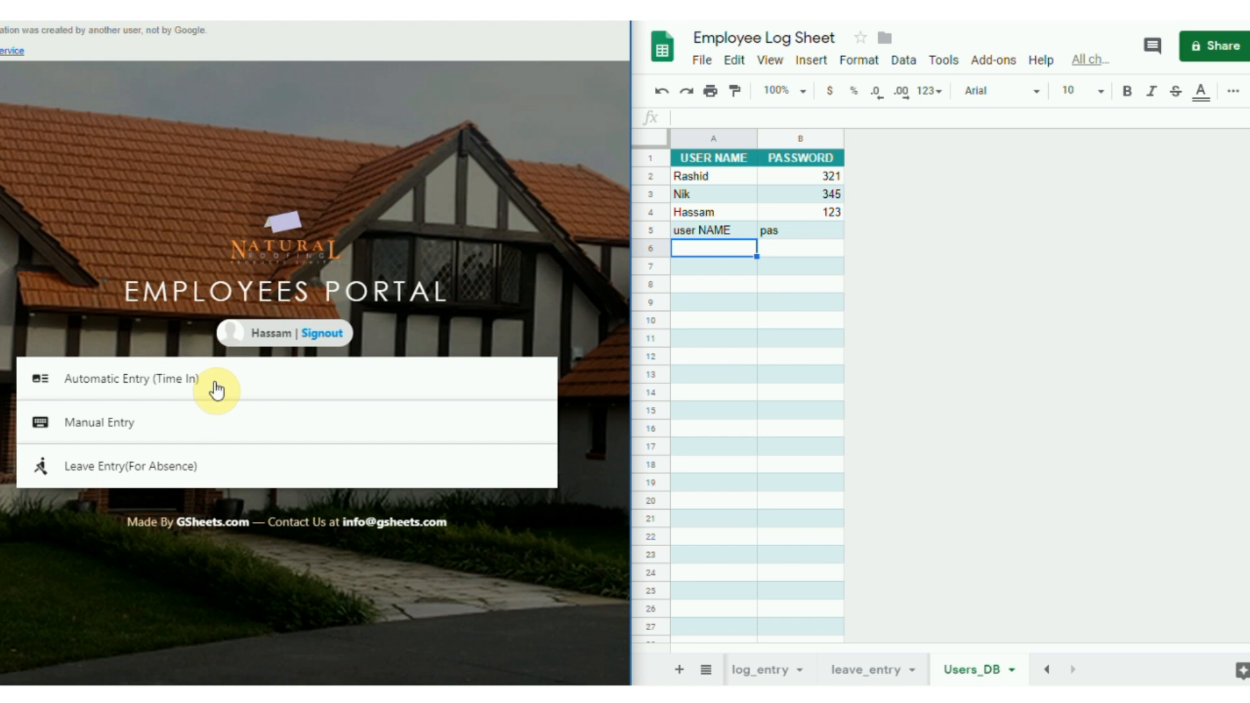
mouse_move(228, 388)
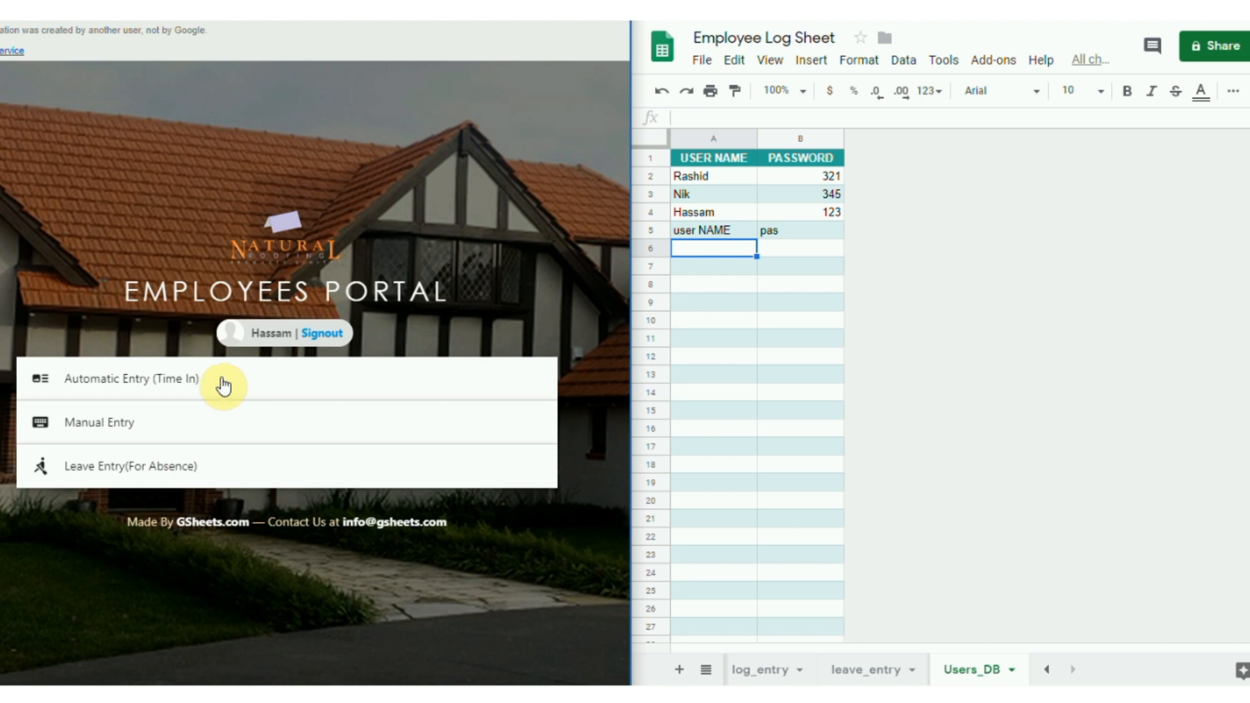
click(131, 378)
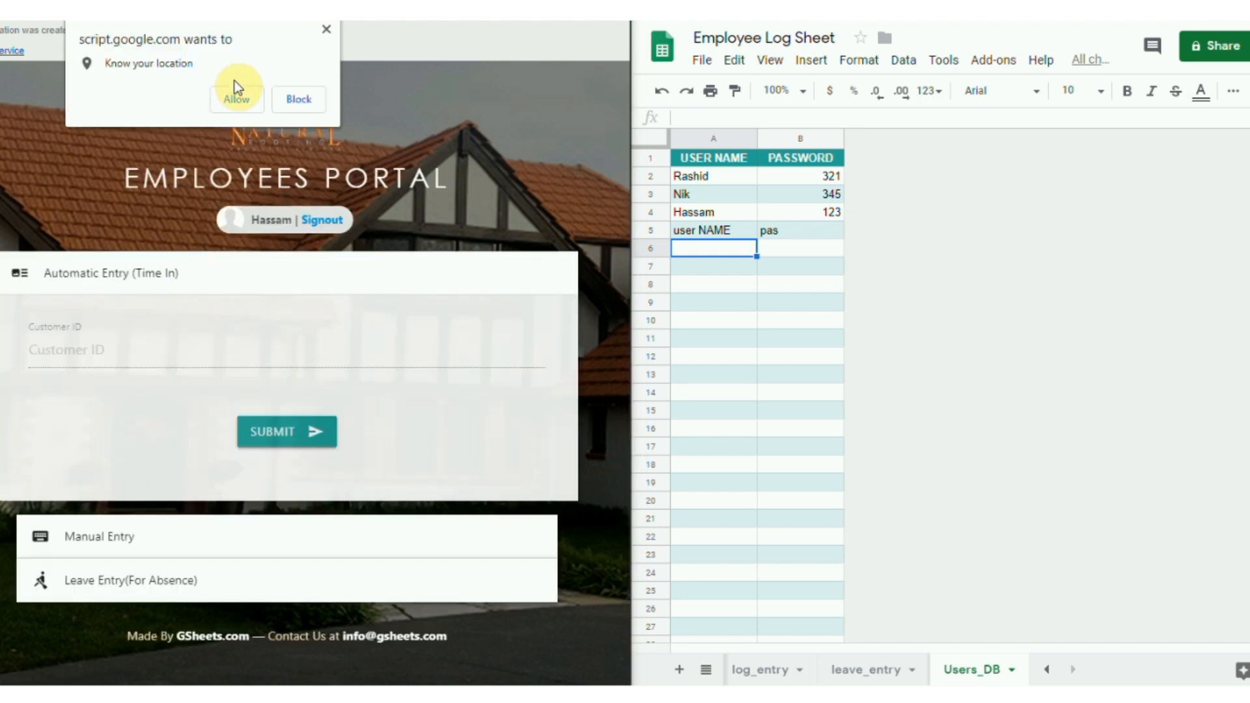
click(236, 100)
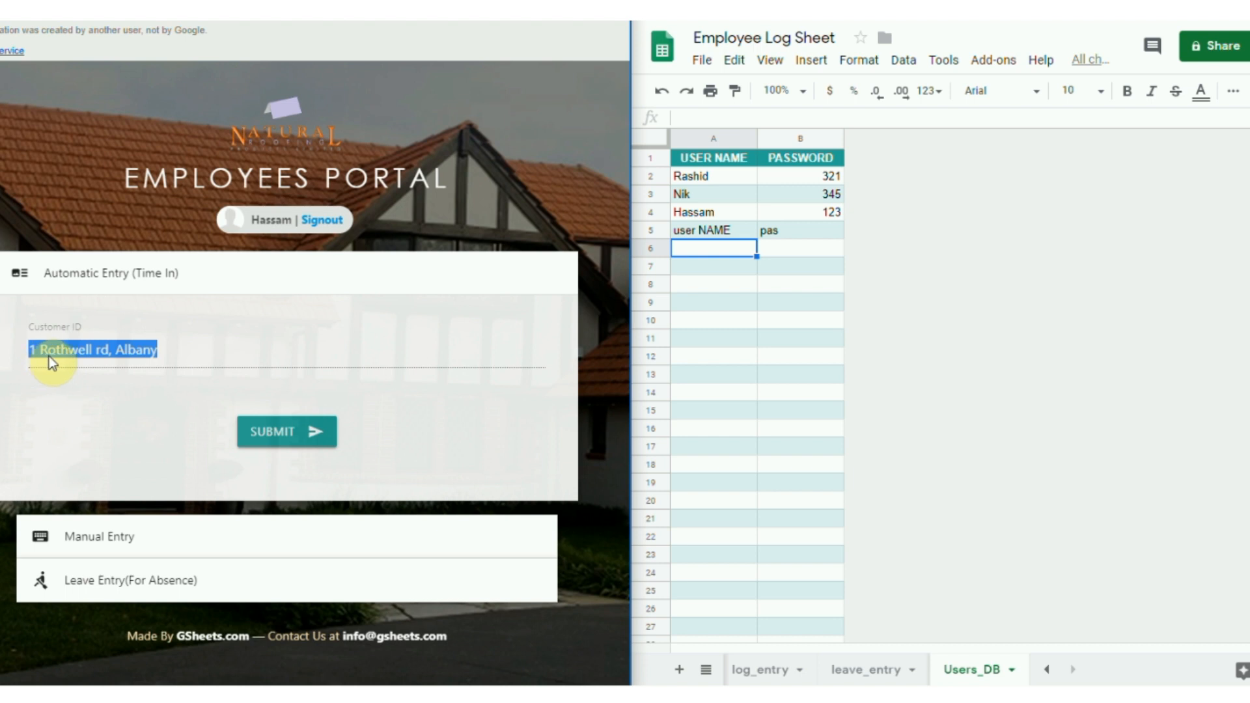
mouse_move(174, 383)
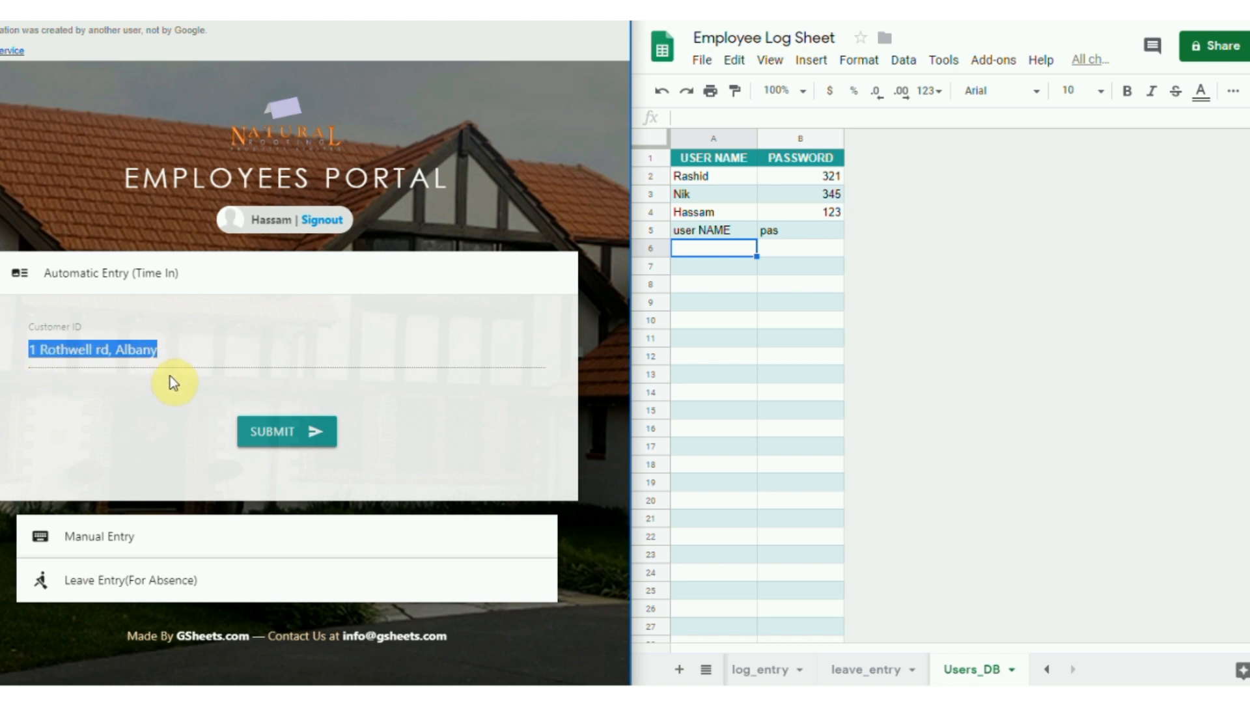
mouse_move(601, 571)
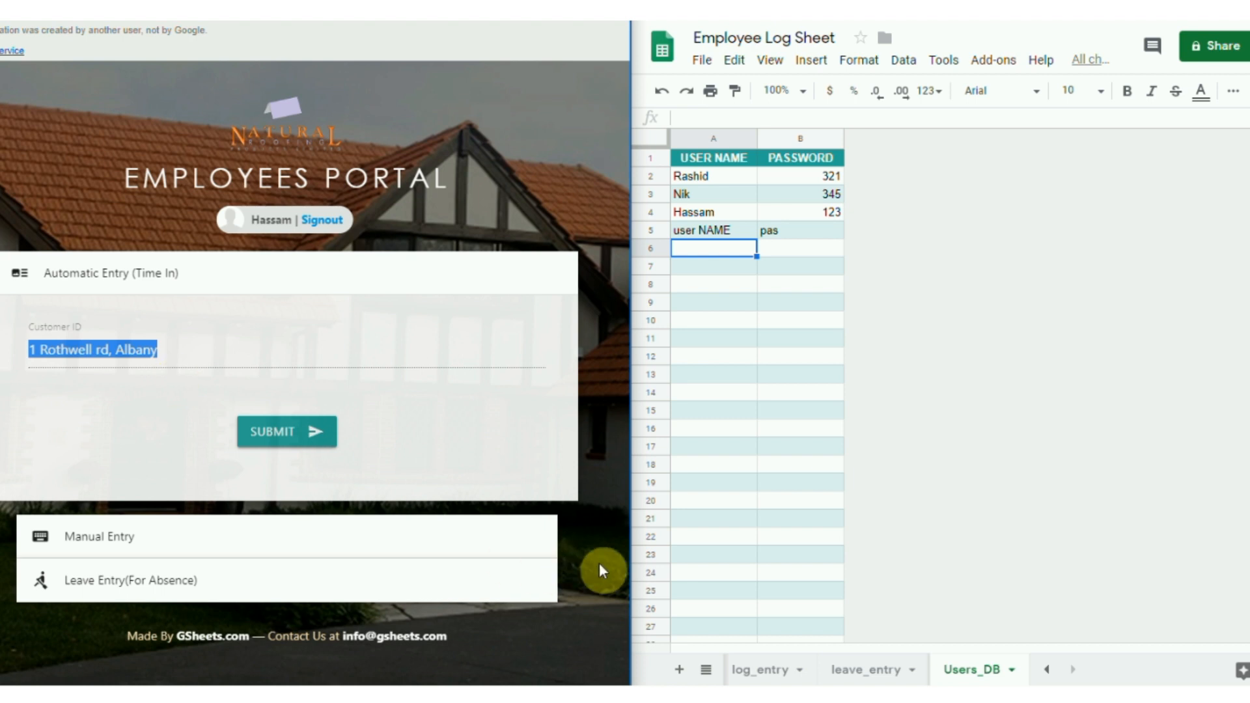
click(765, 669)
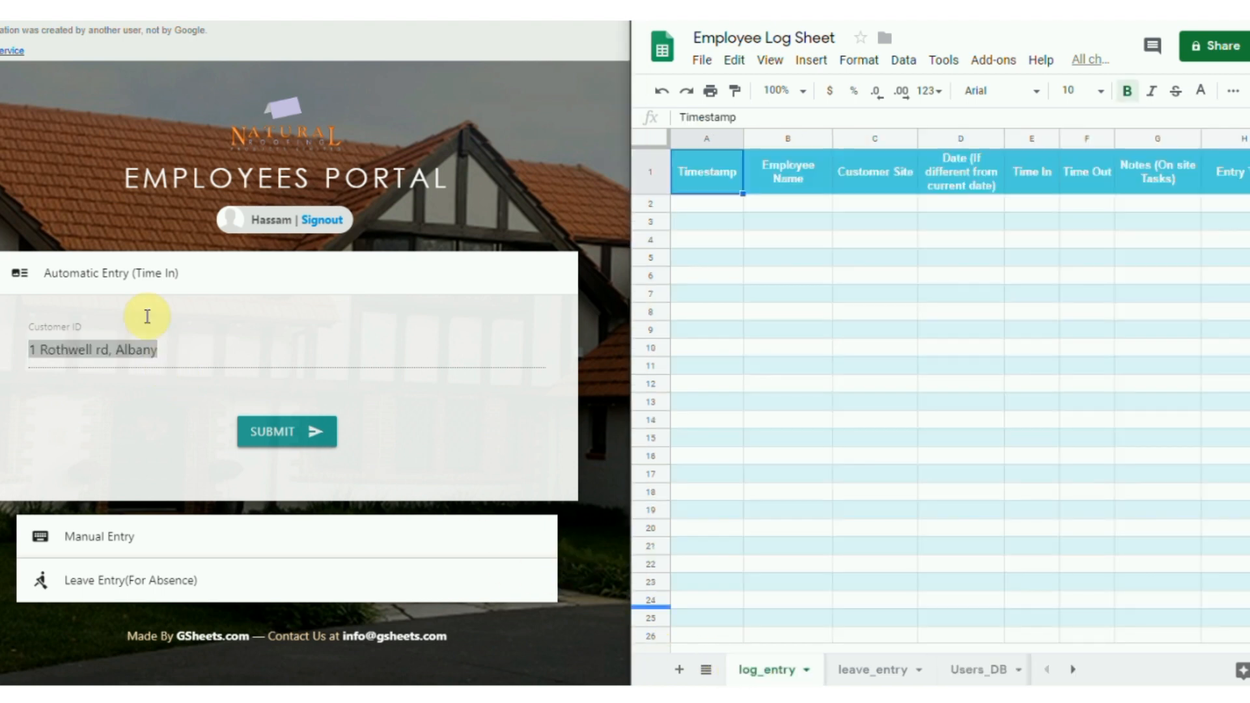
mouse_move(157, 289)
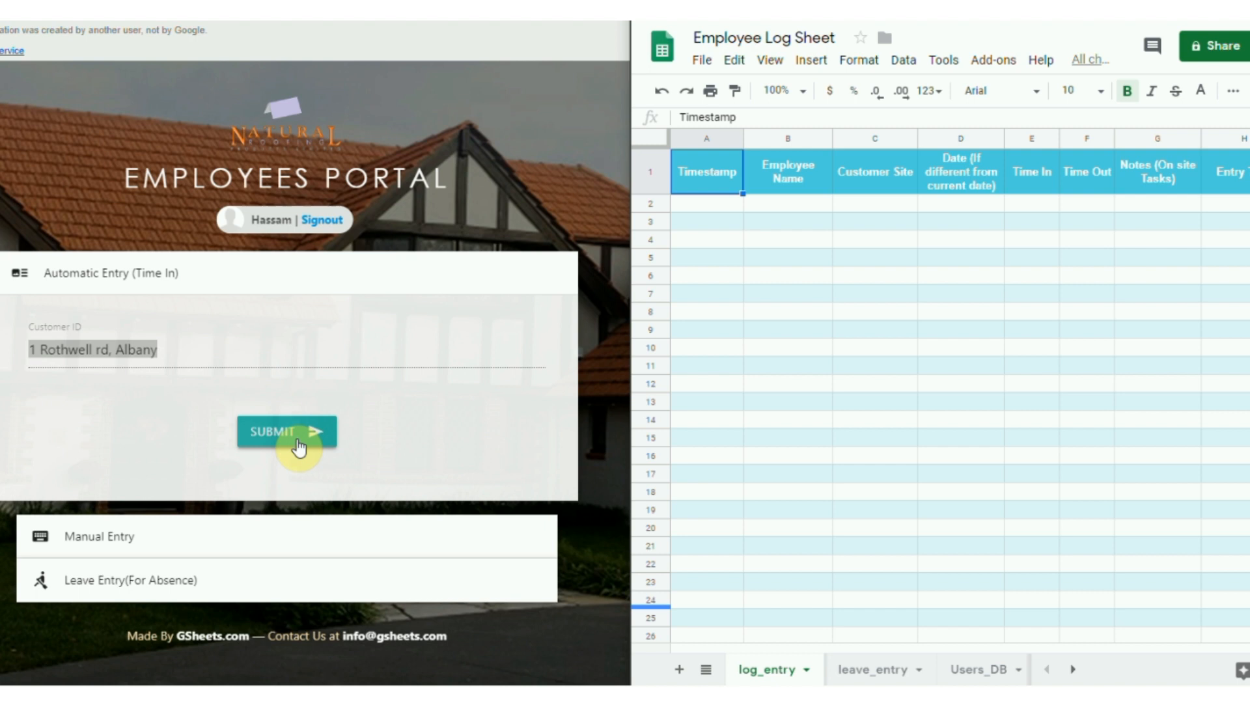
click(287, 431)
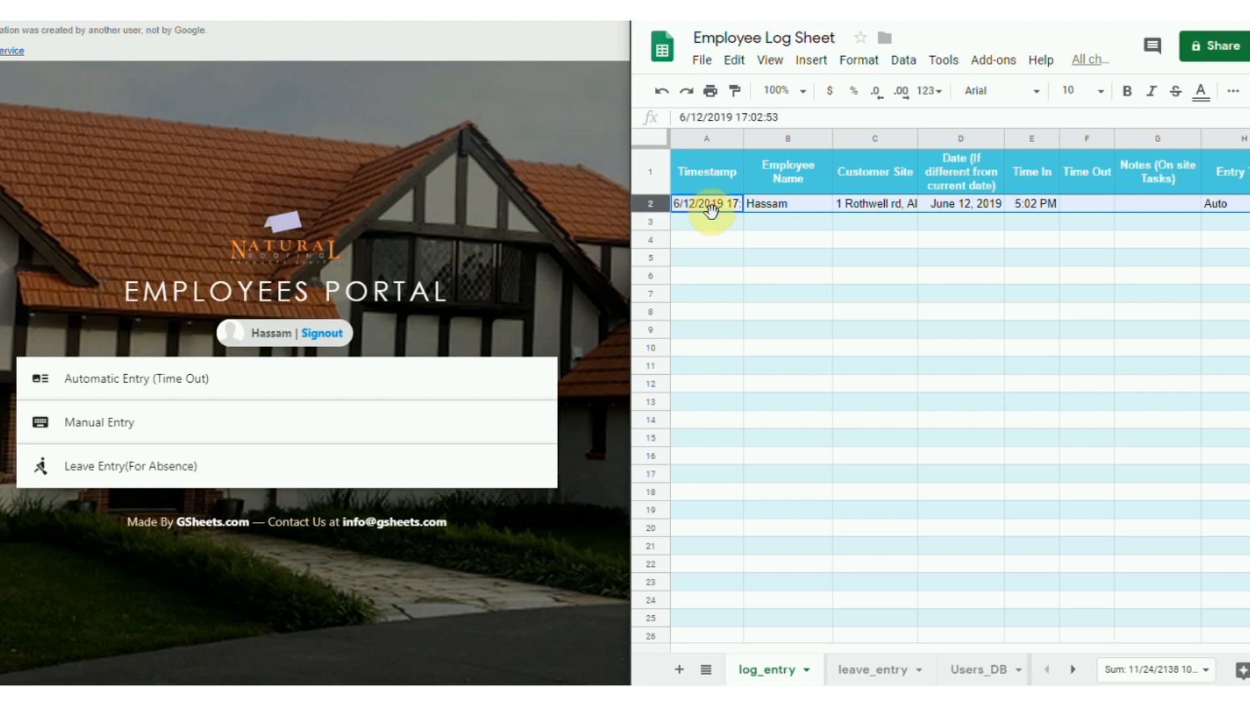
mouse_move(720, 212)
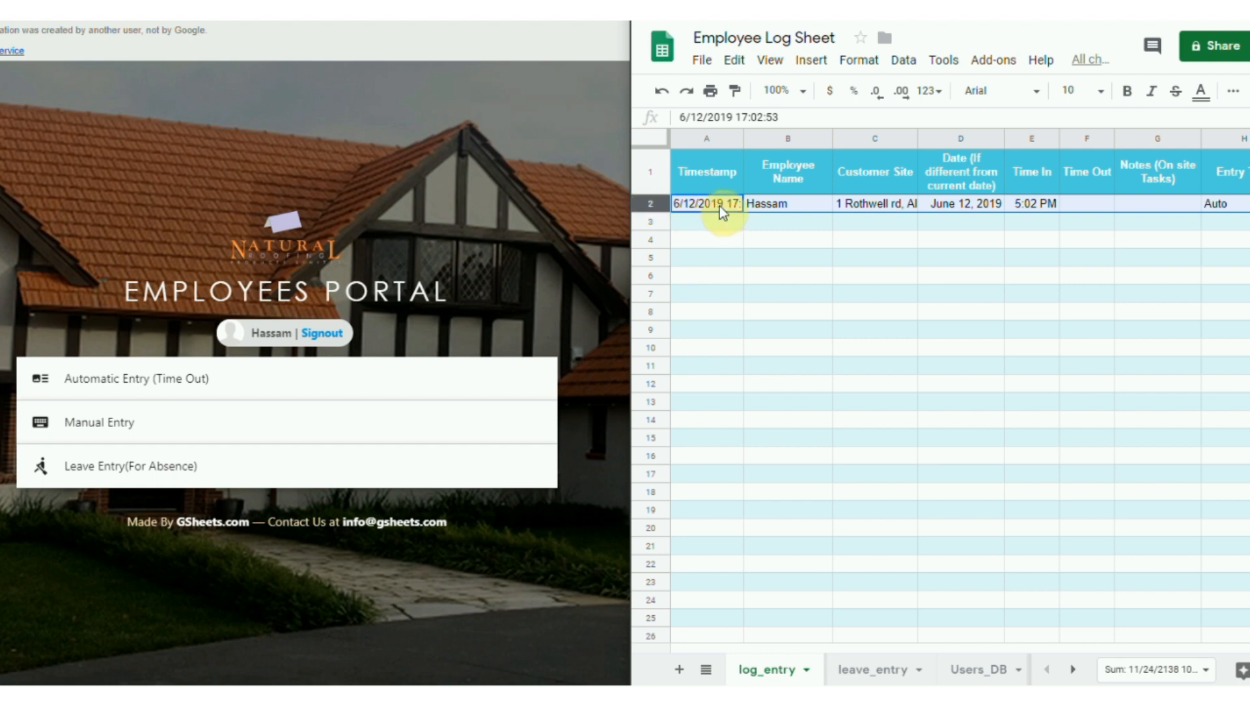
mouse_move(1020, 208)
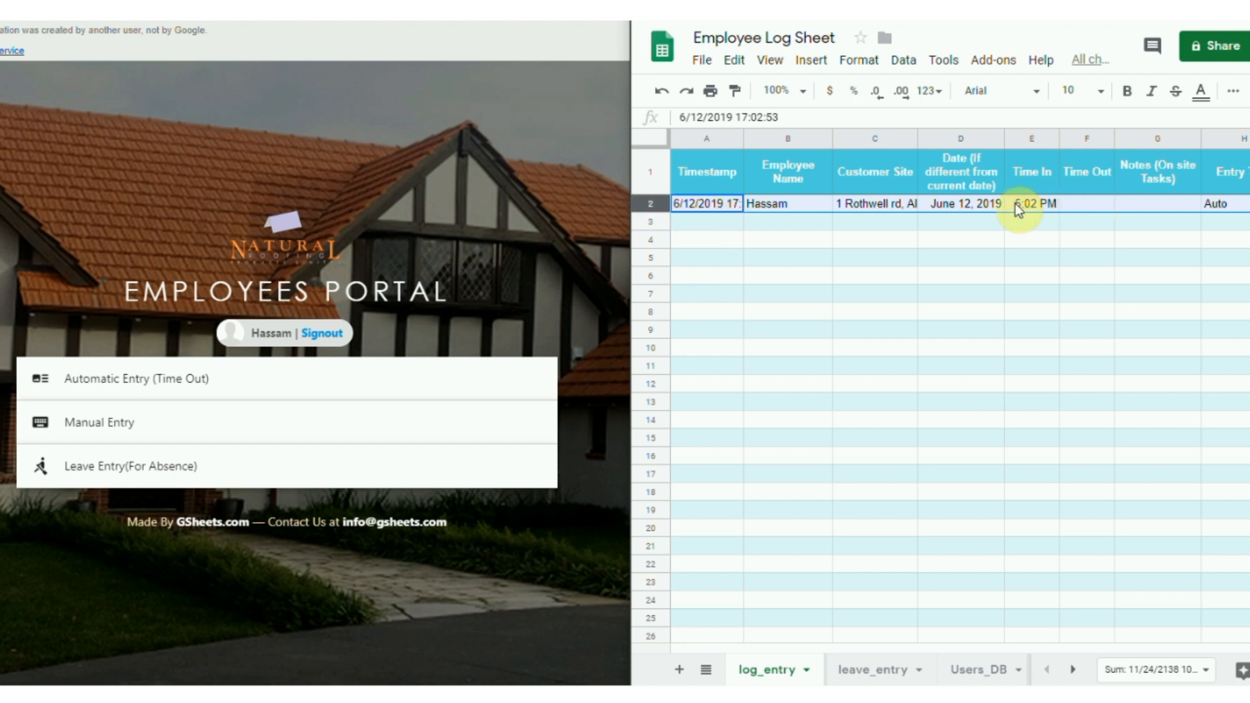
mouse_move(1099, 209)
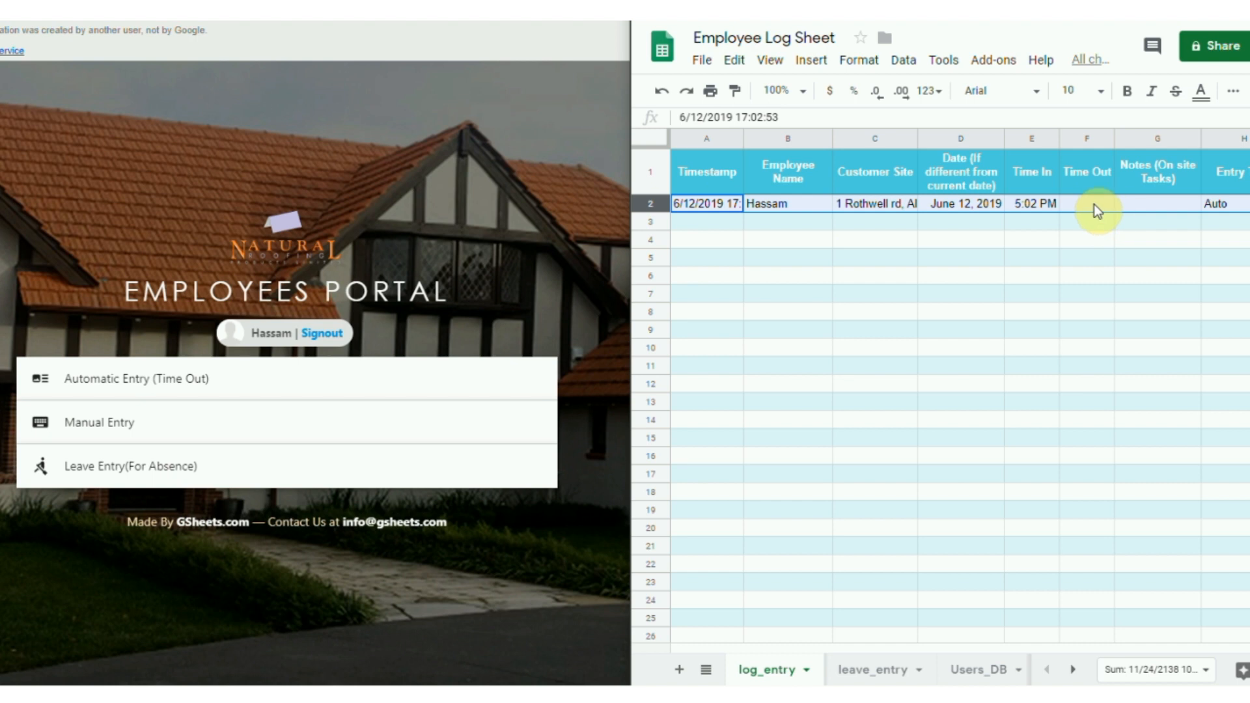
click(1086, 203)
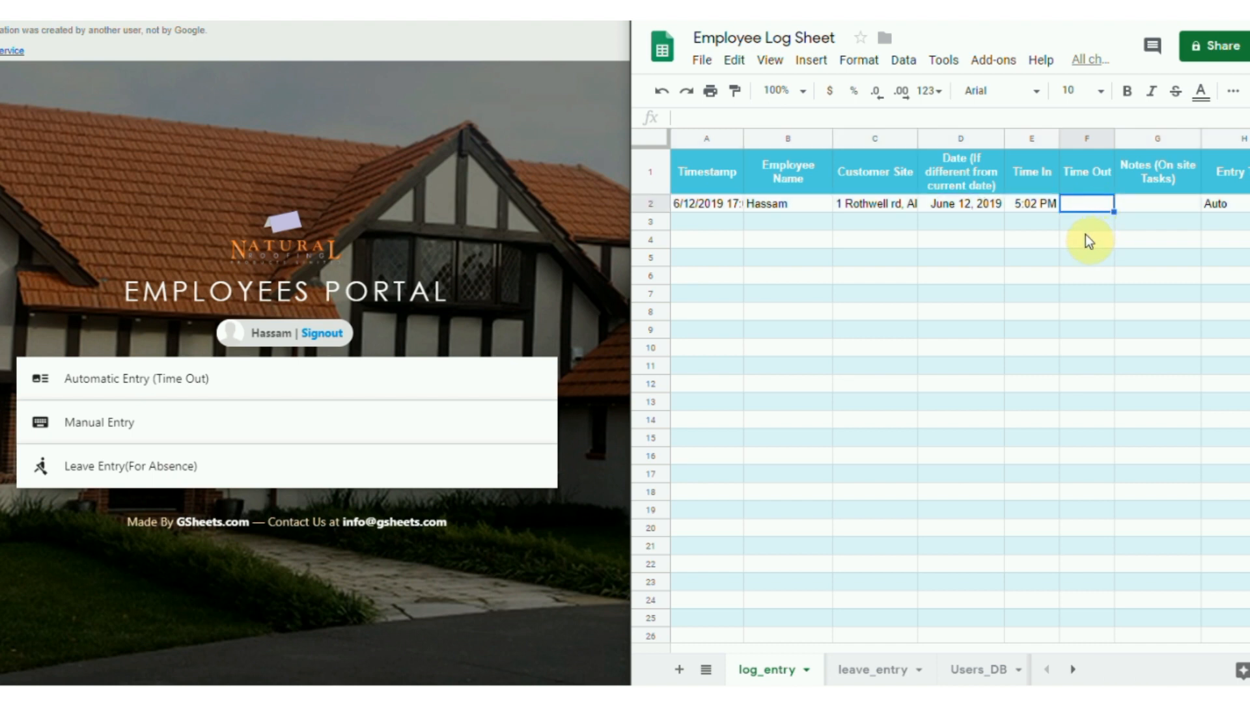
mouse_move(173, 392)
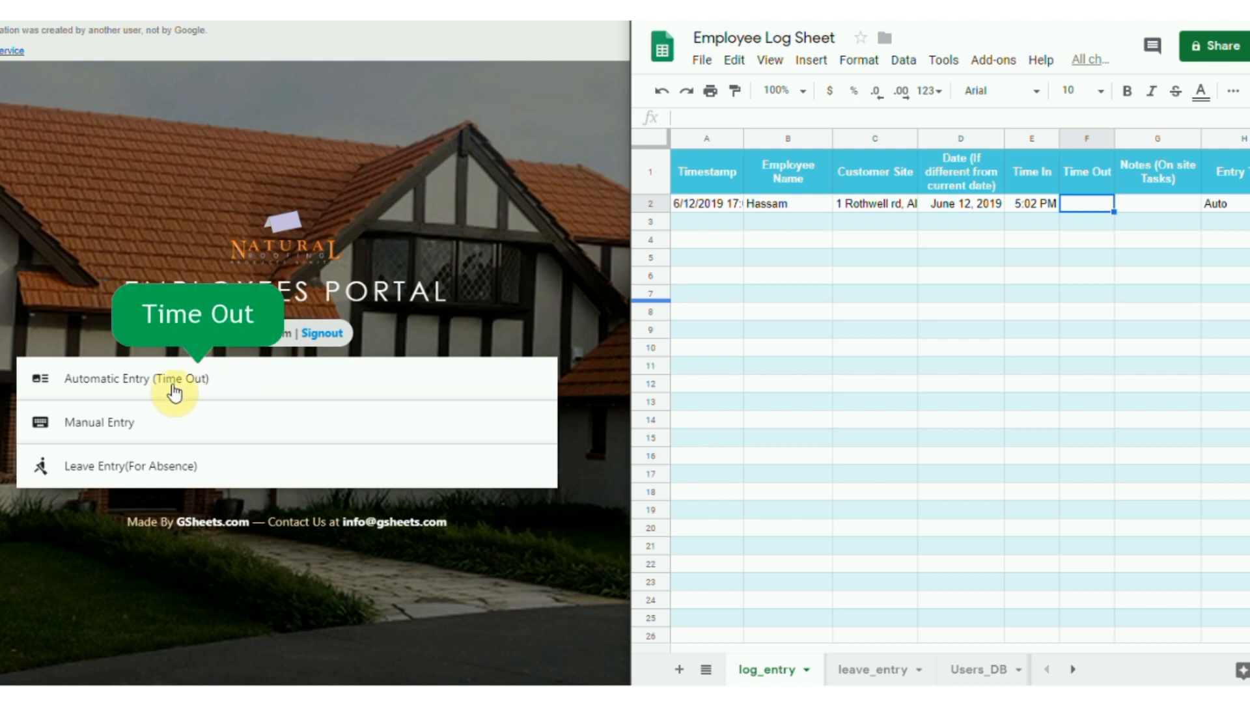
mouse_move(242, 390)
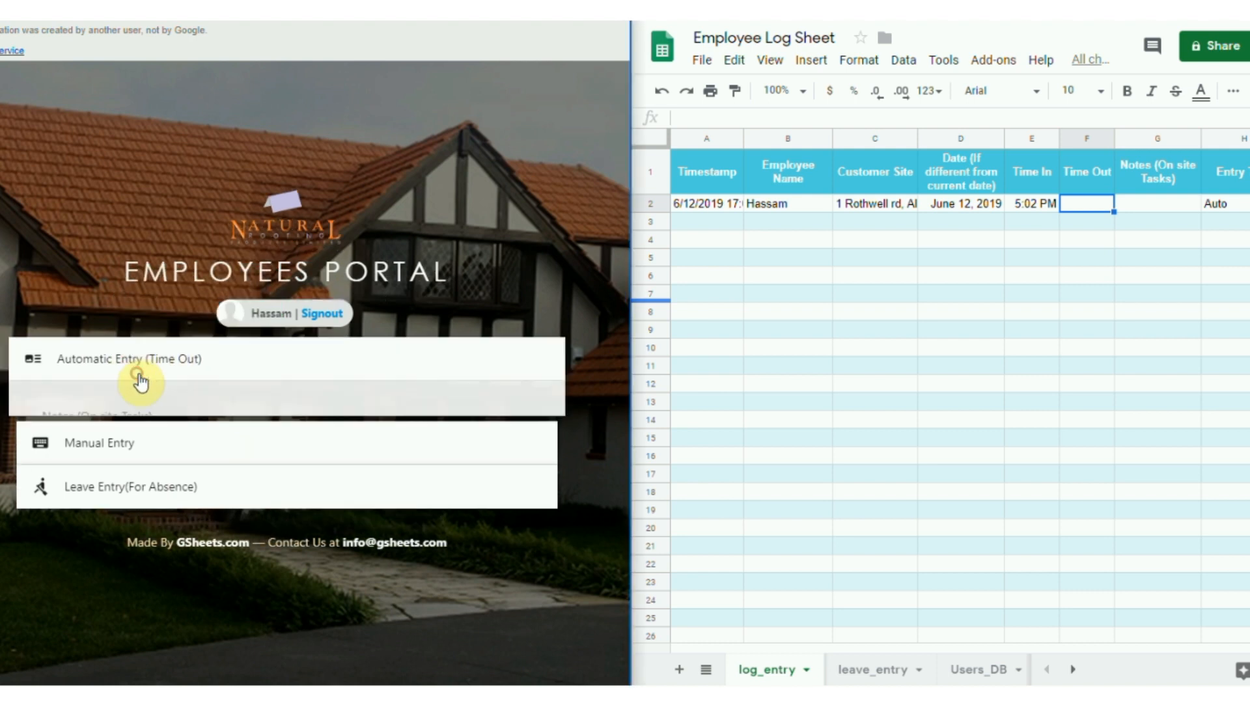
- Submit the 5:03 PM time-out with the note 'Client site inspection completed.'
click(128, 360)
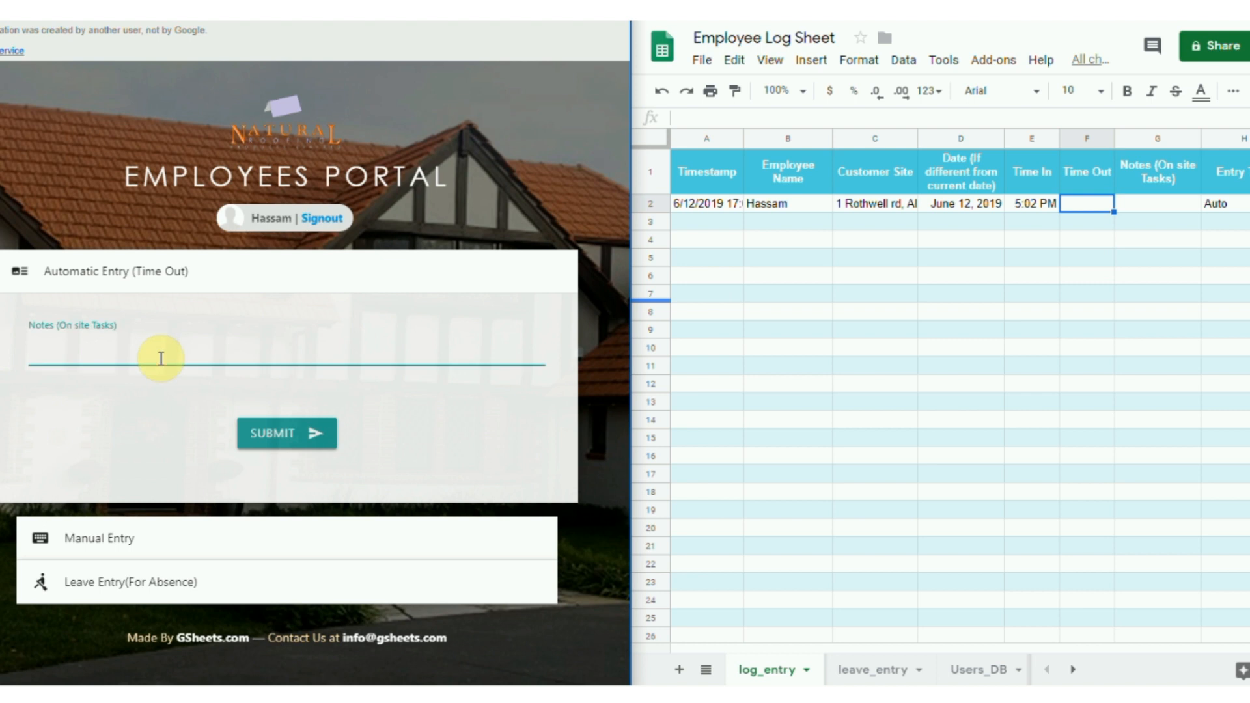
text(Client site inspection completed.)
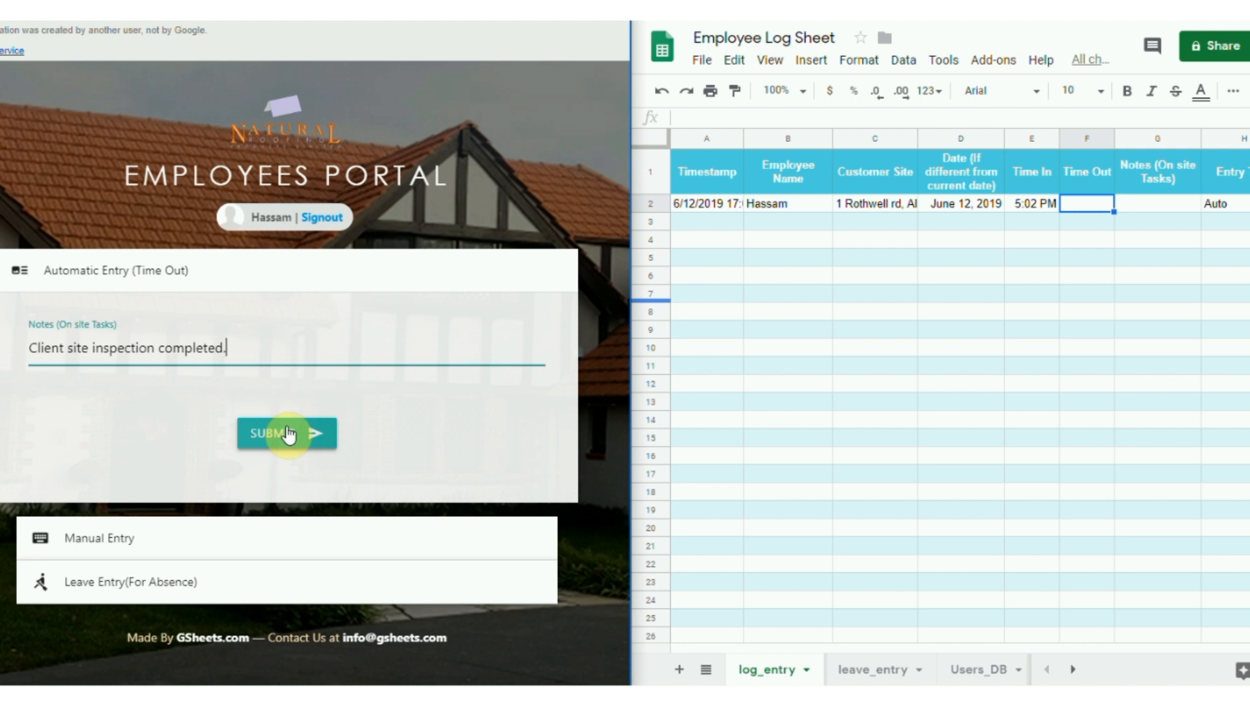
click(285, 433)
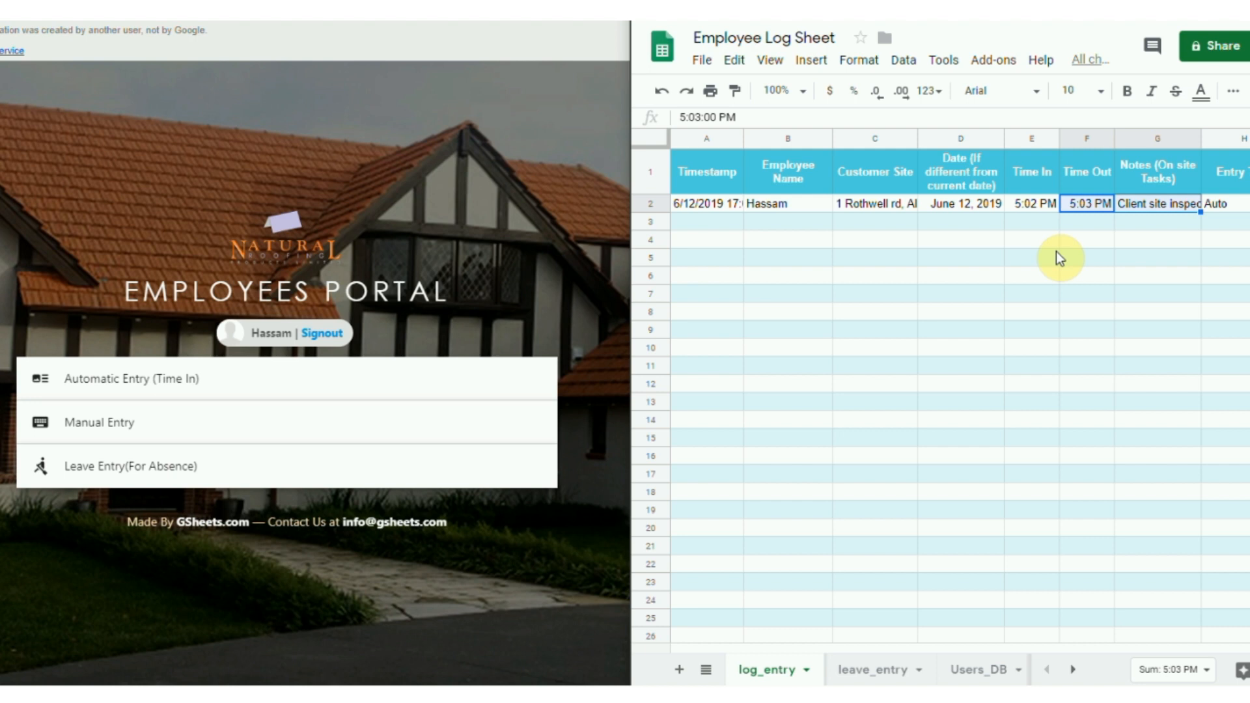
mouse_move(403, 421)
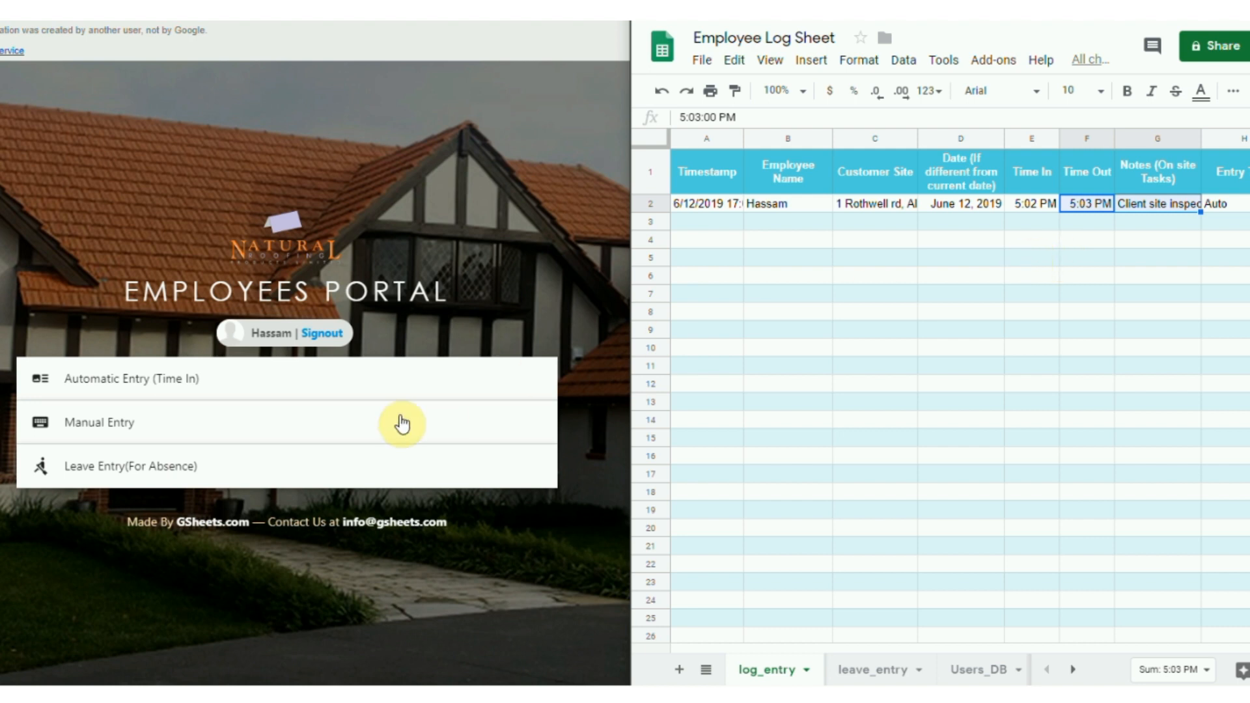
mouse_move(136, 425)
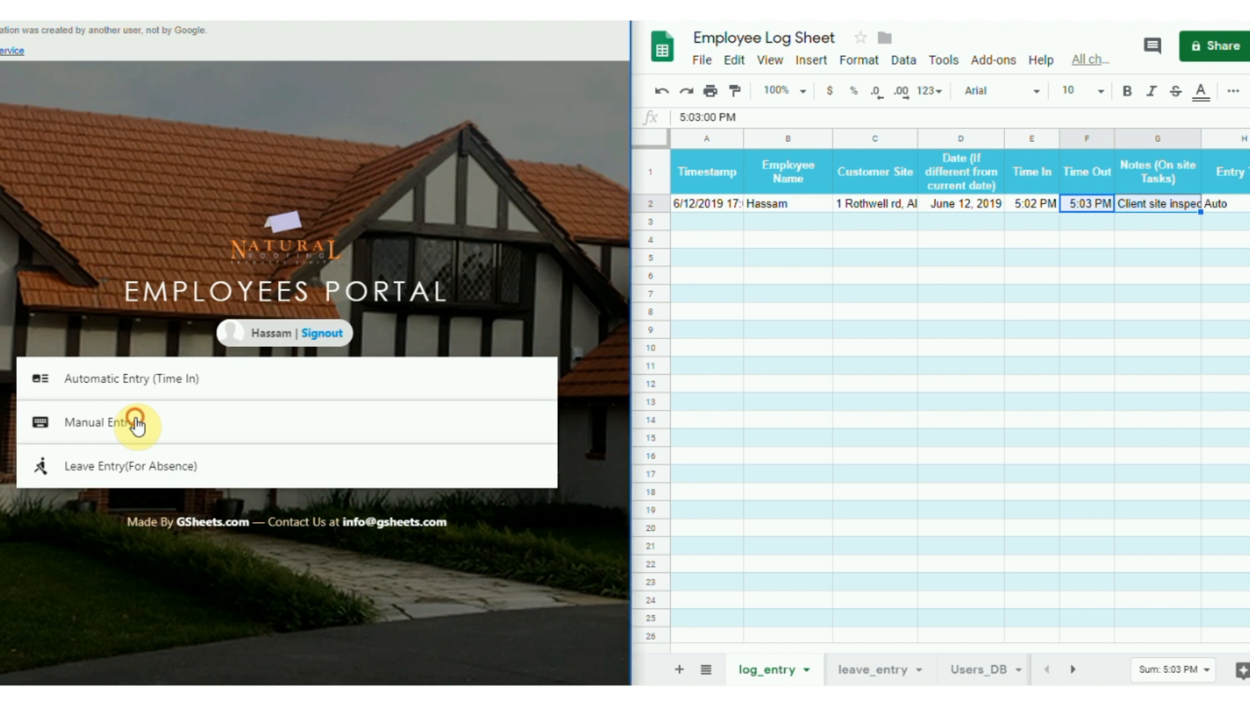
click(121, 422)
text(roth)
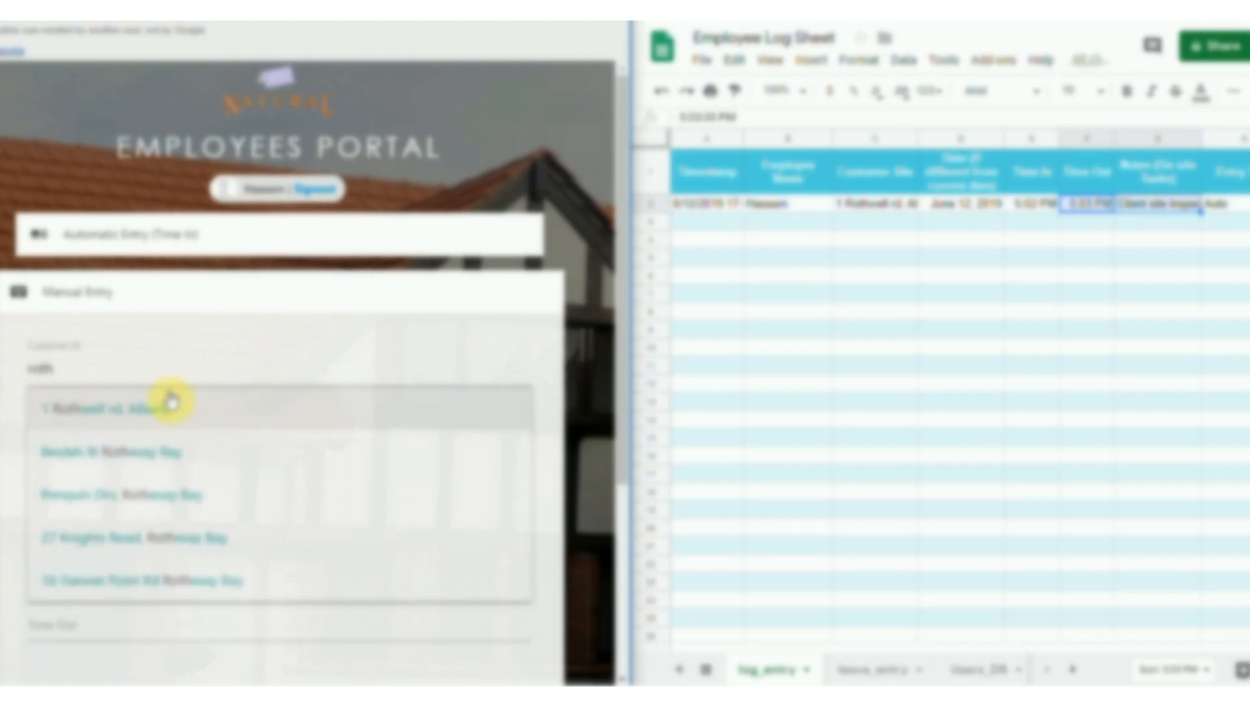
click(120, 405)
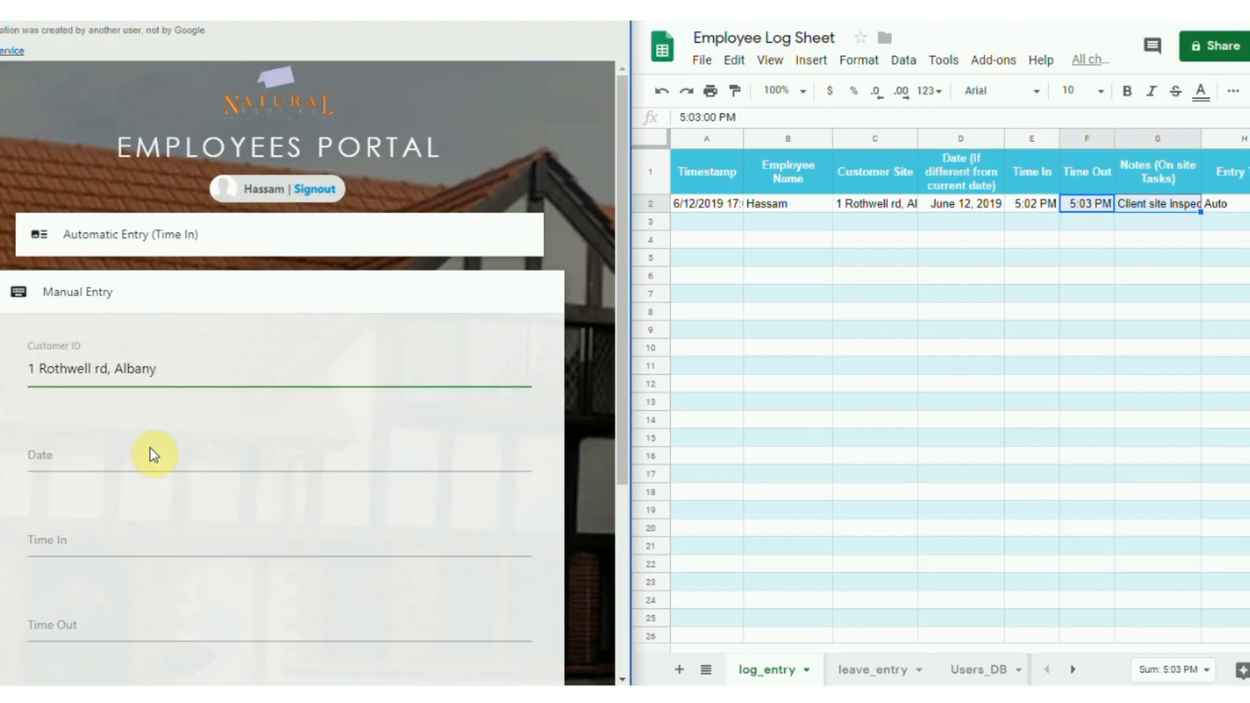
click(278, 455)
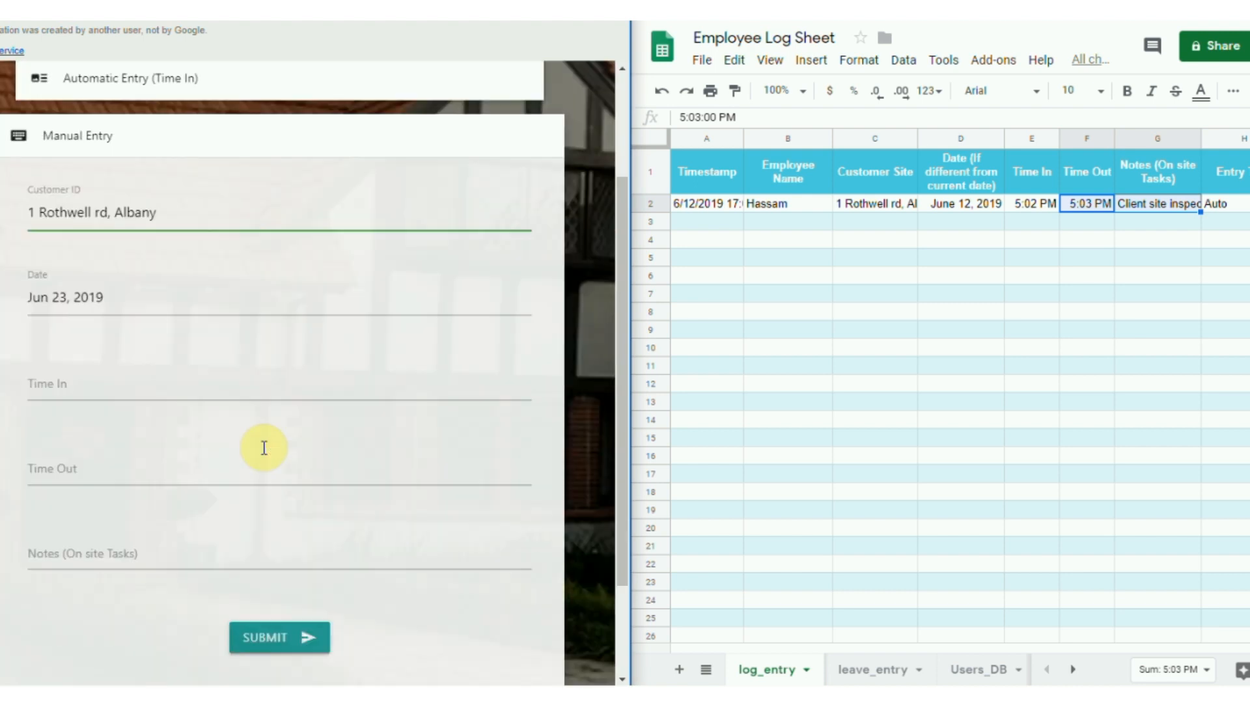
click(278, 390)
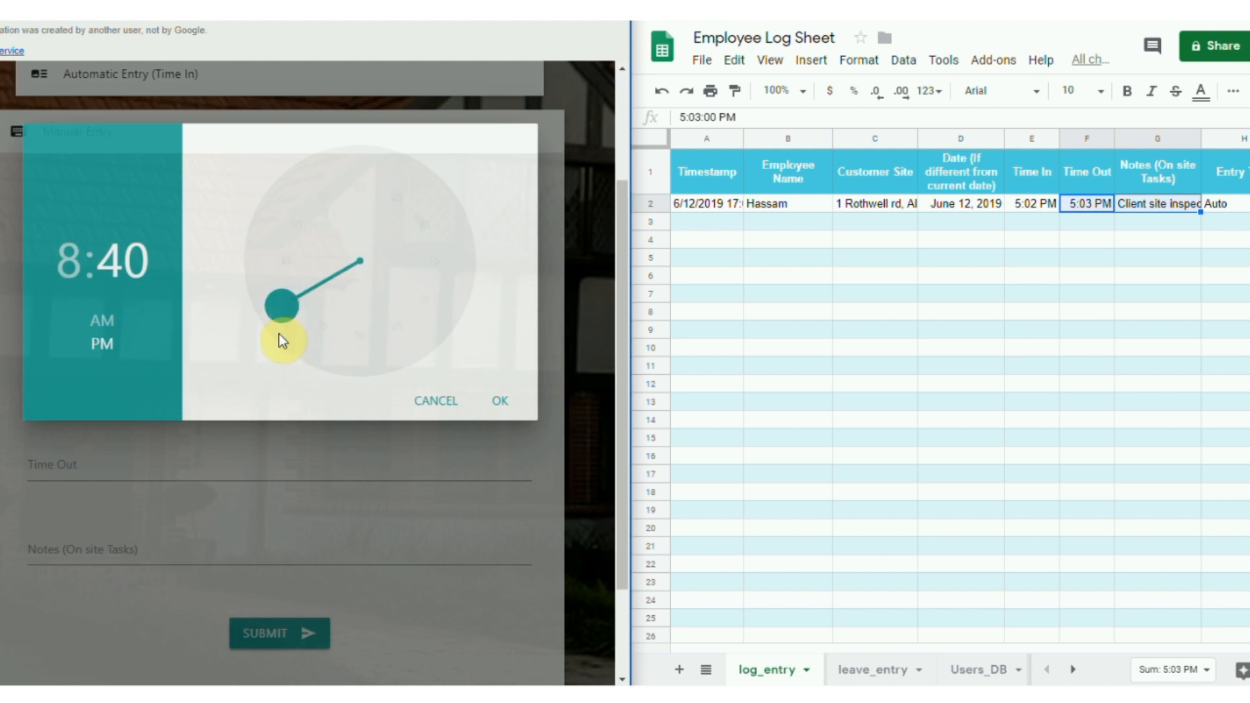
click(499, 401)
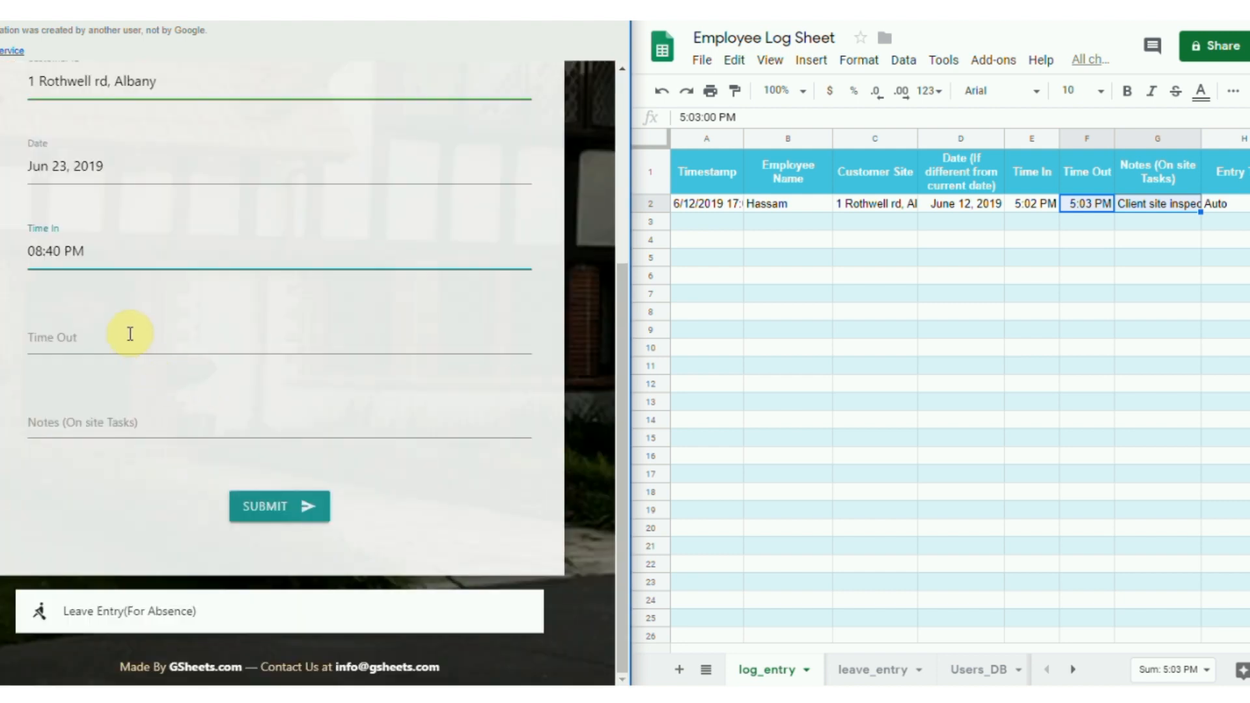
click(127, 336)
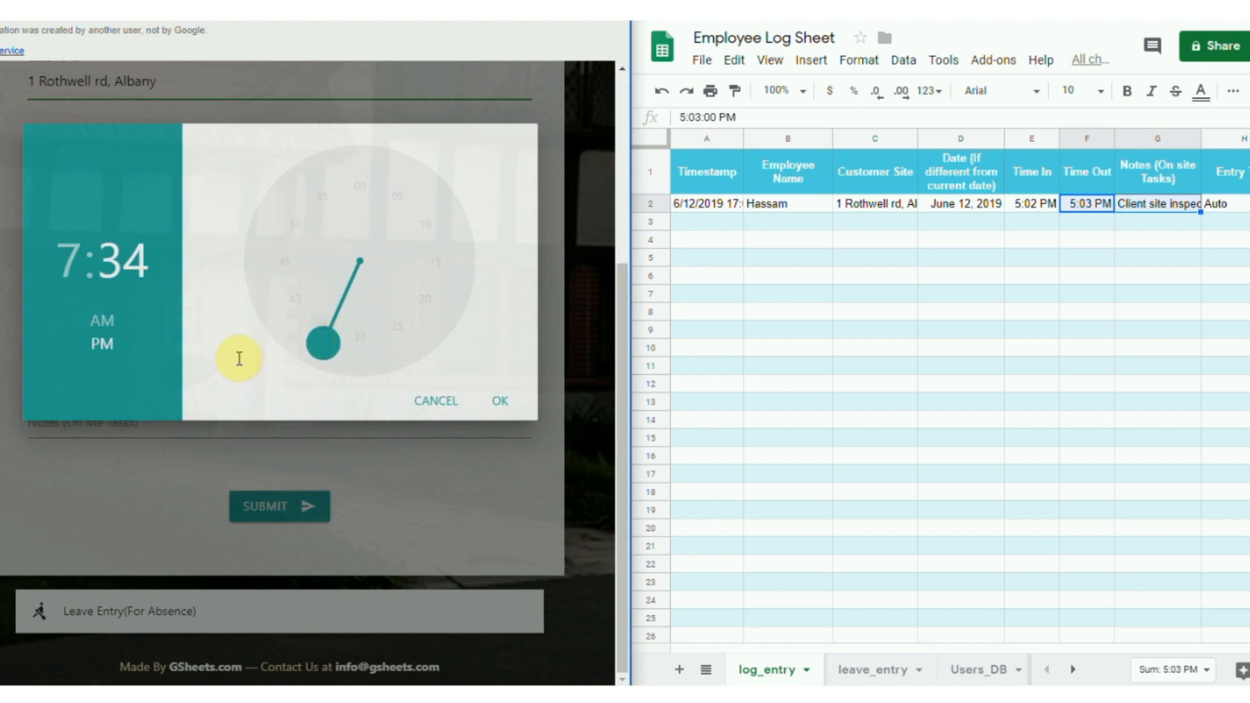
click(498, 399)
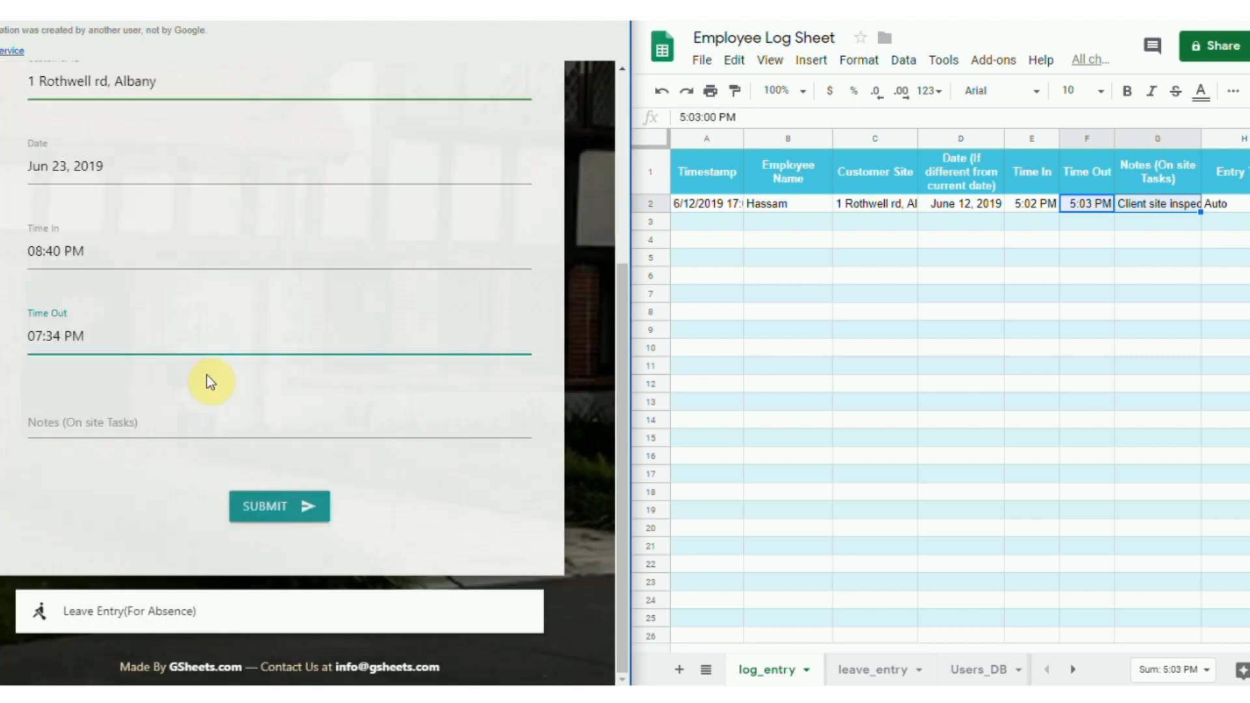
- Add the note 'Client site inspection completed.', submit, and check the new Manual row in log_entry
click(207, 414)
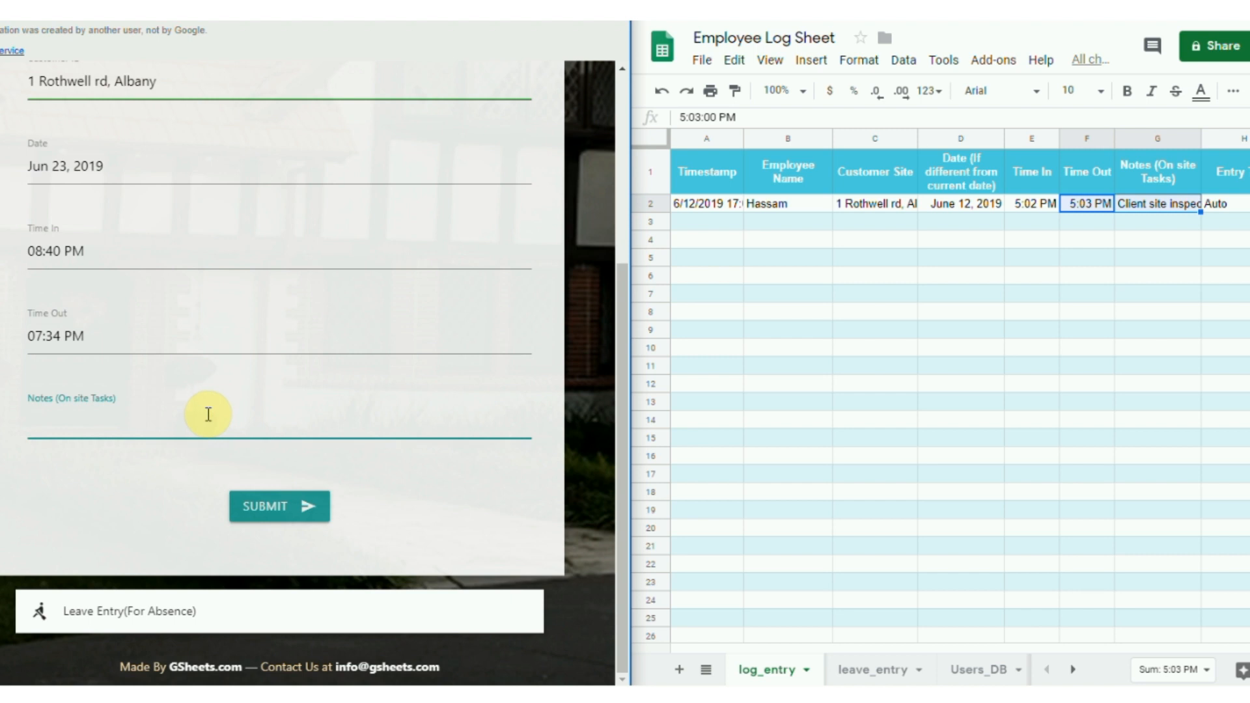
text(Client site inspection completed.)
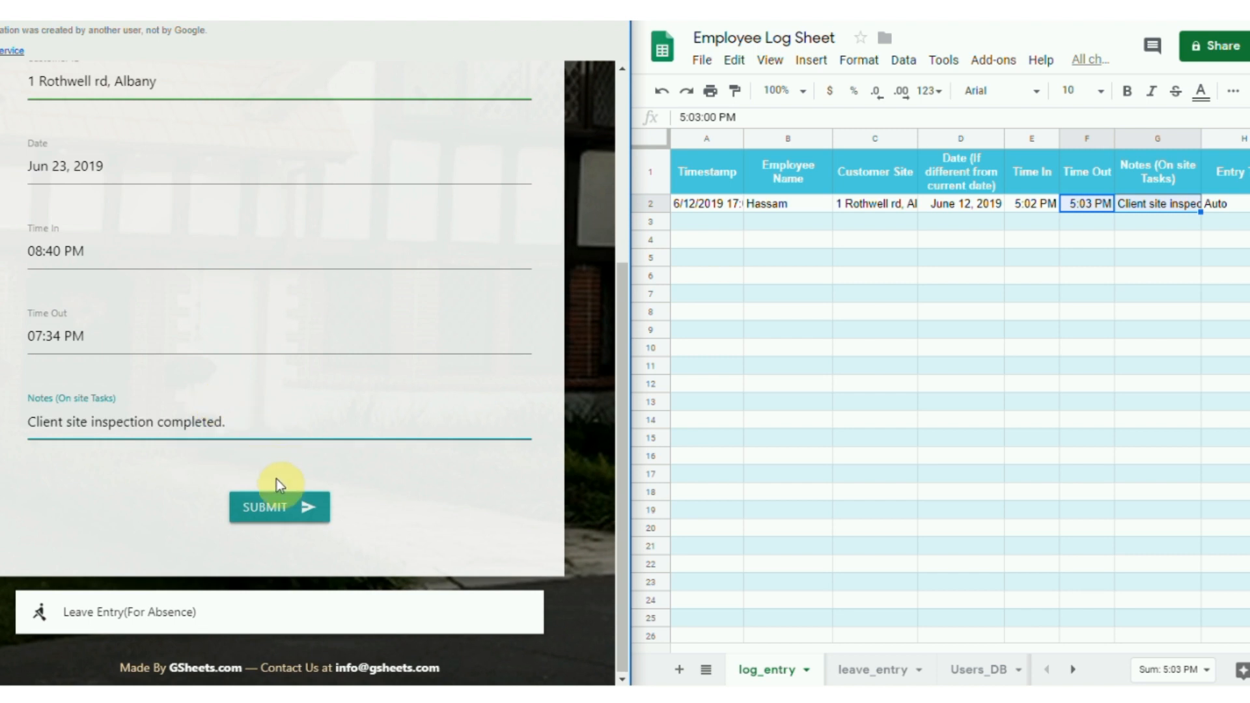
click(279, 506)
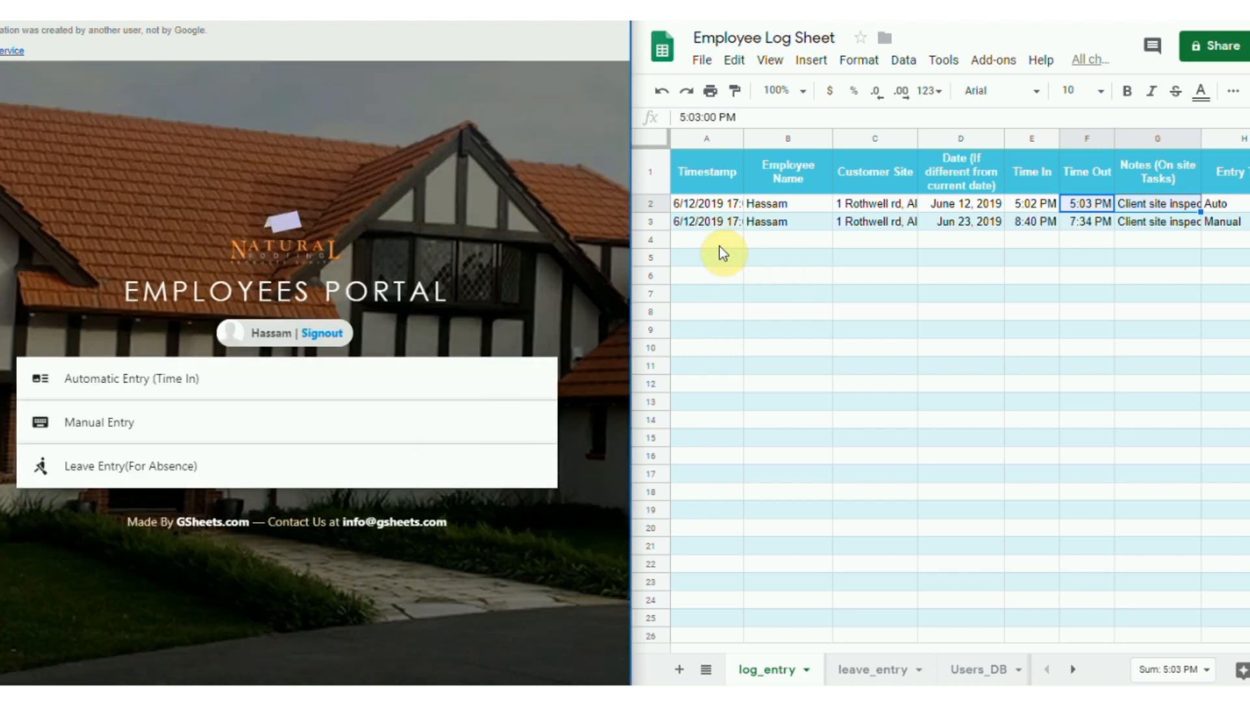
click(706, 221)
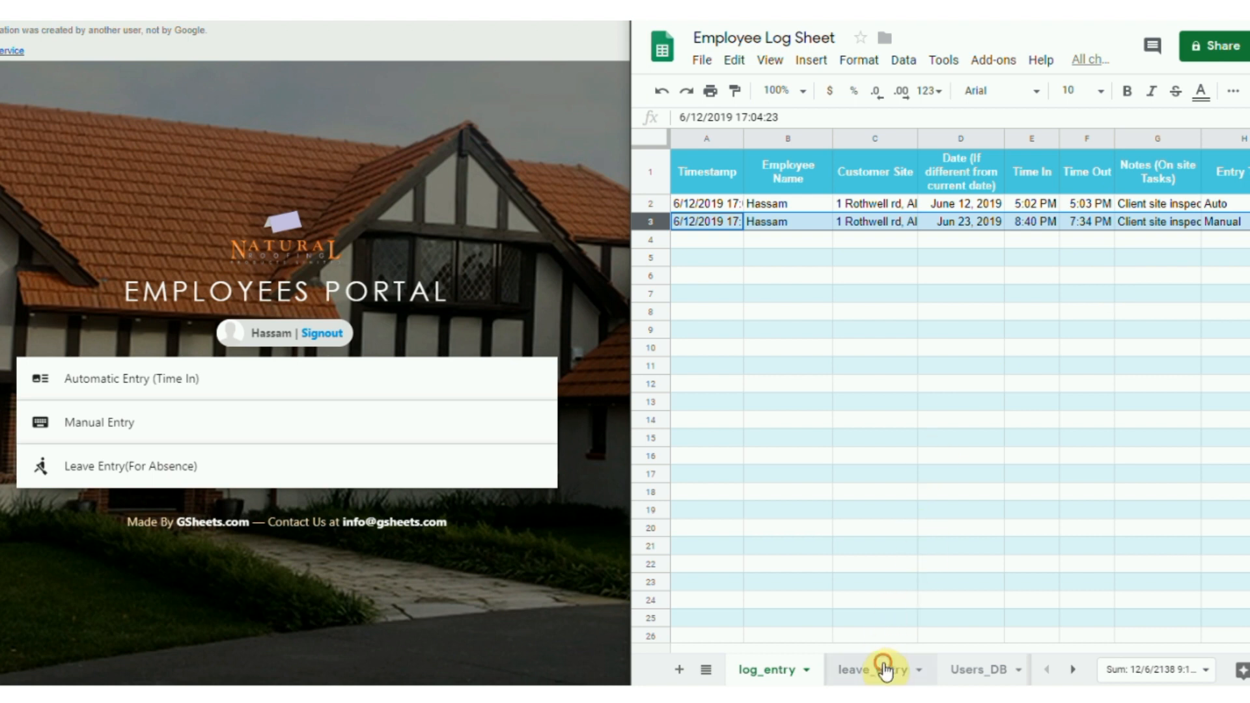
- Submit a Sick Leave request for Jun 23, 2019 and check its new row in leave_entry
click(873, 669)
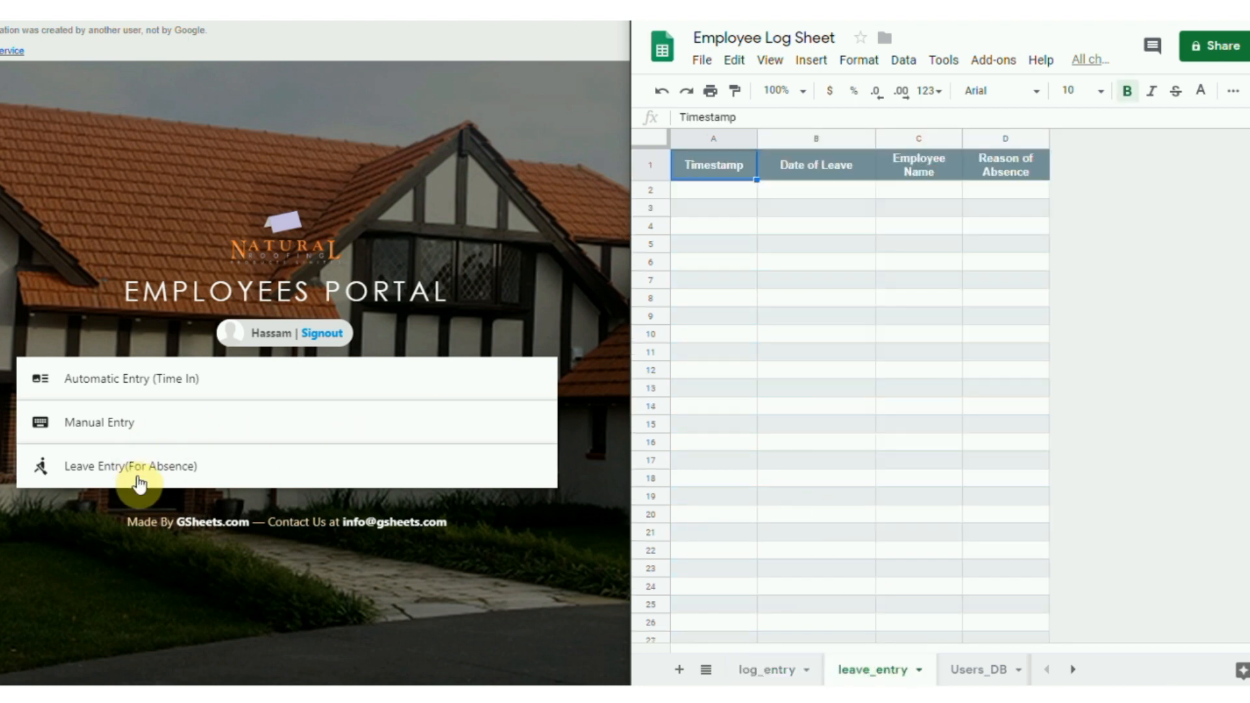
mouse_move(210, 471)
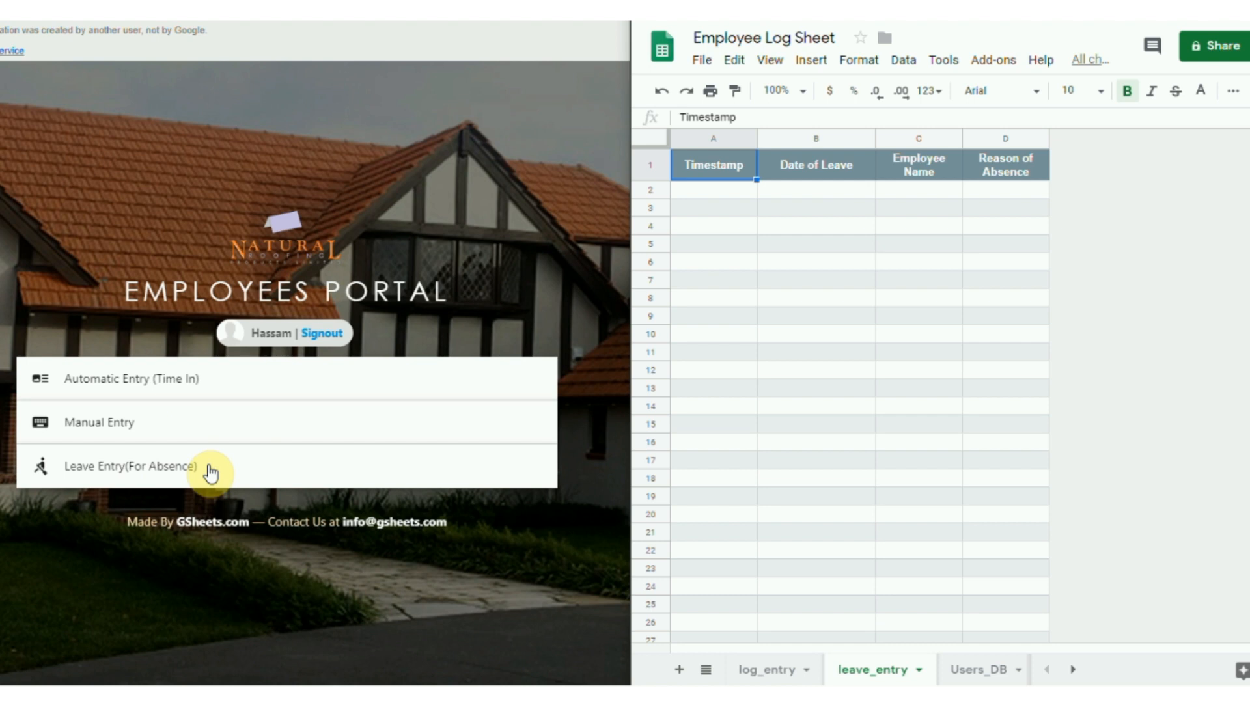
click(130, 466)
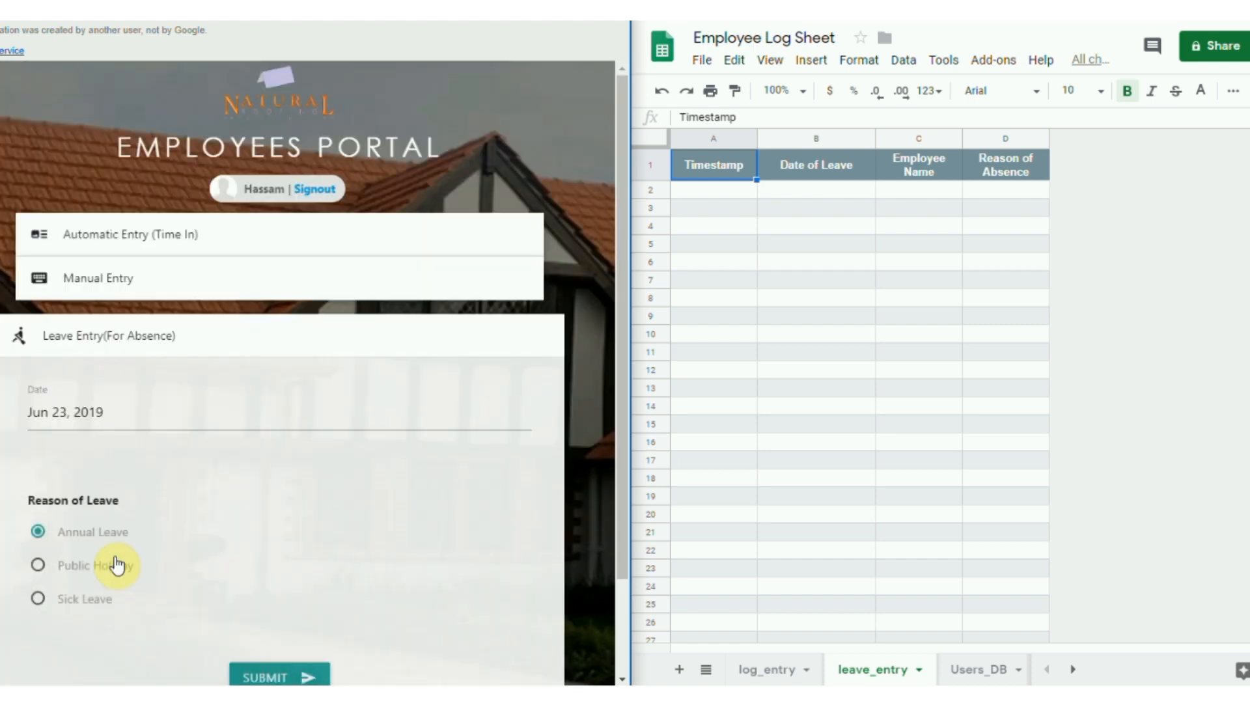
click(38, 599)
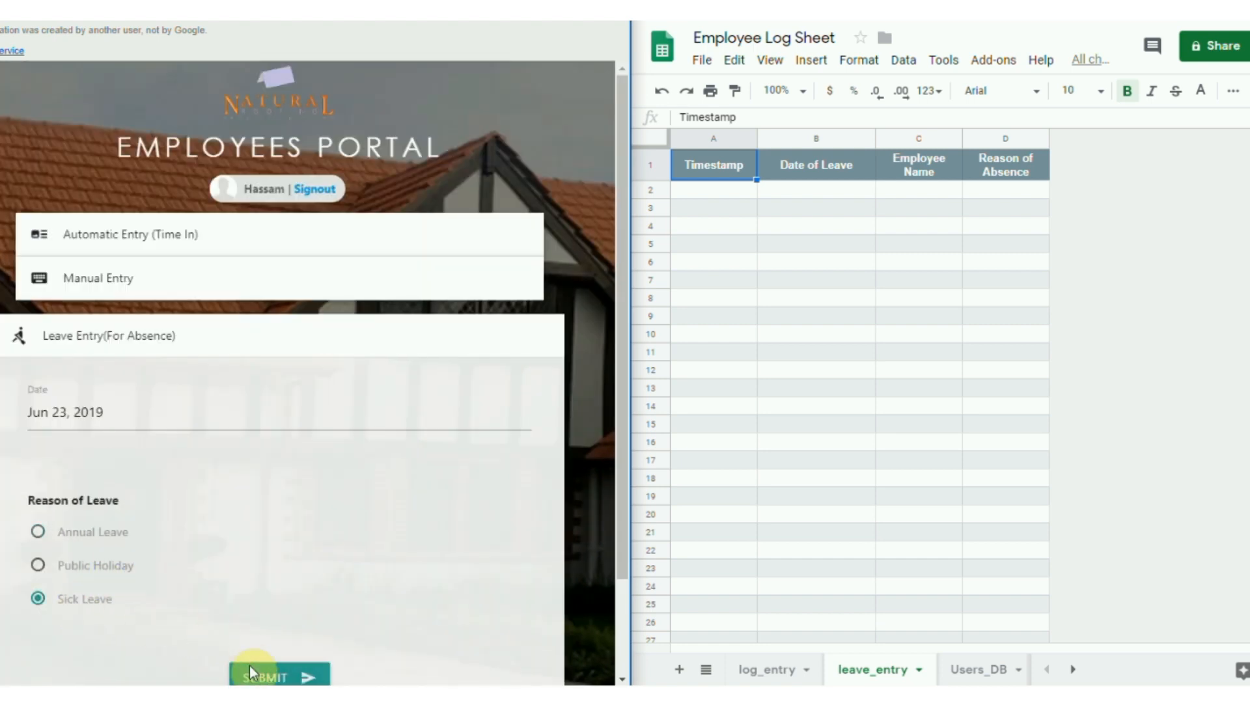
click(266, 676)
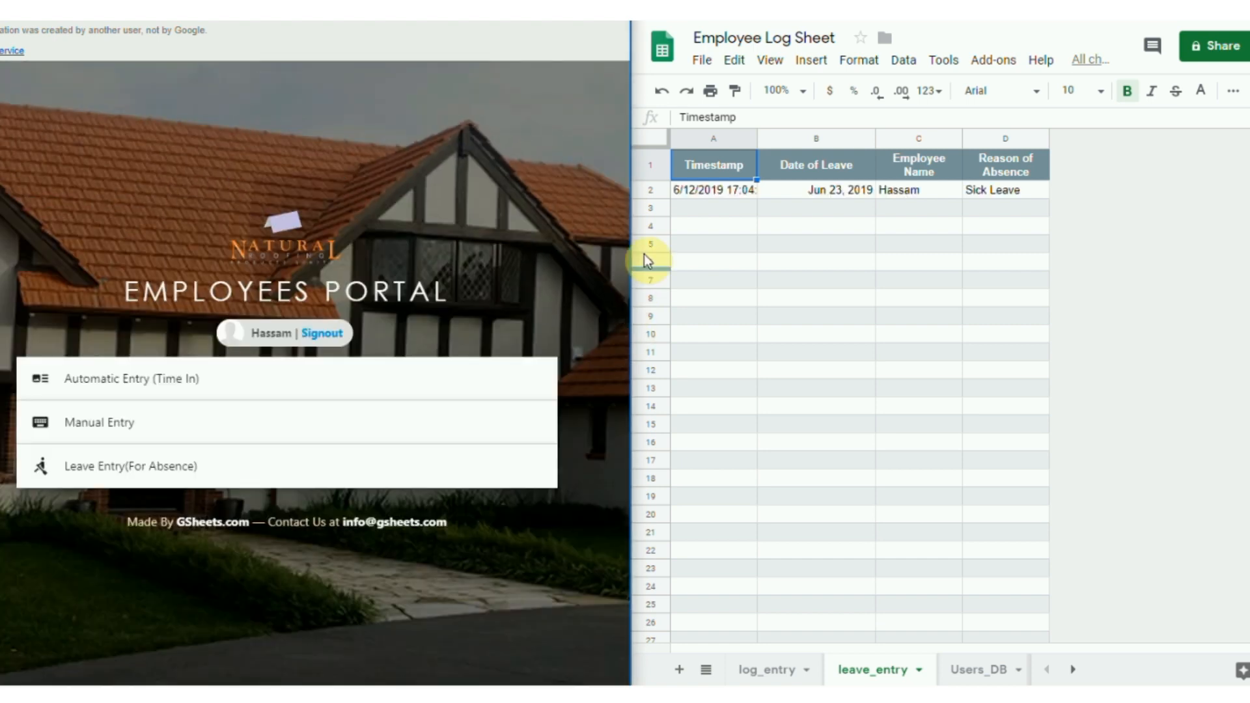
click(712, 190)
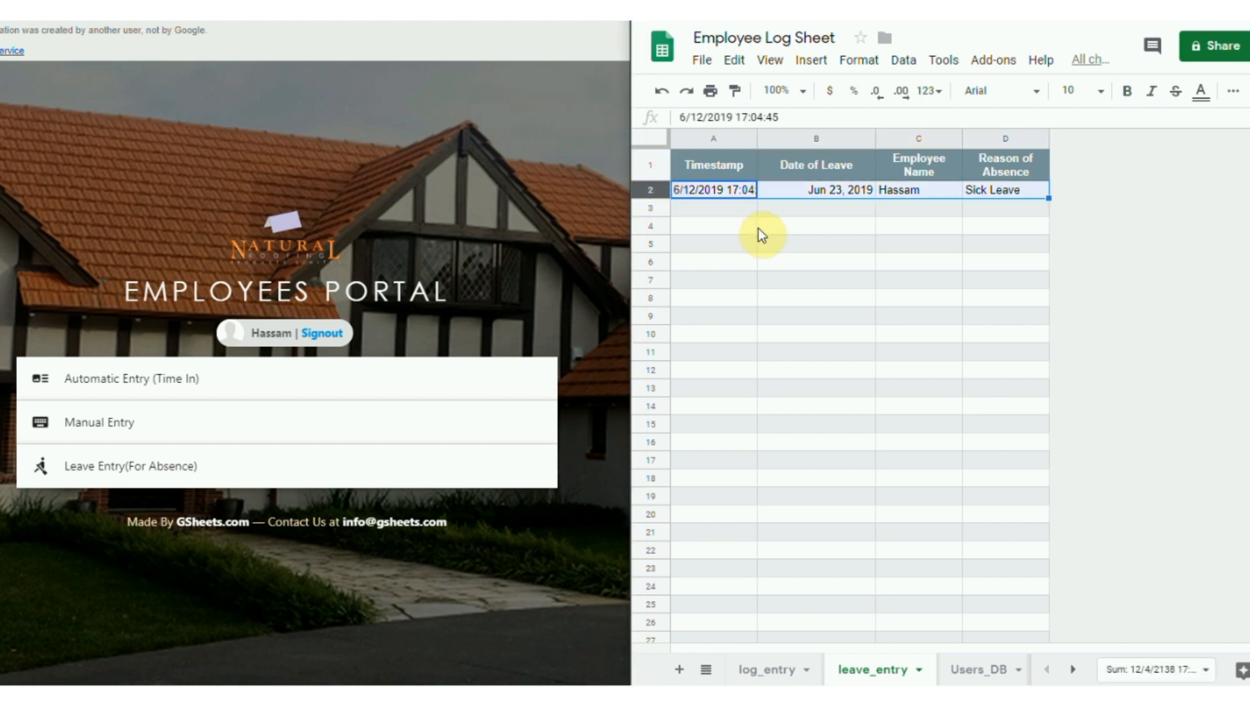